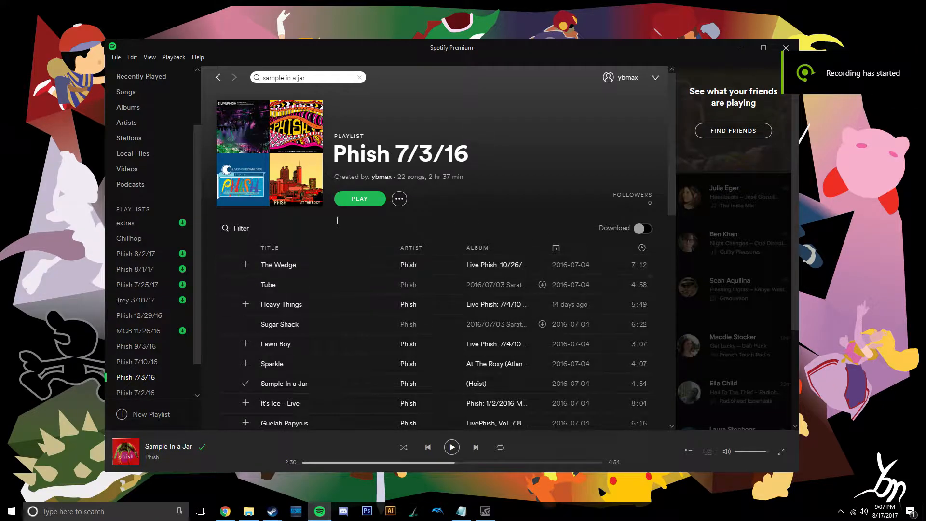
mouse_move(301, 287)
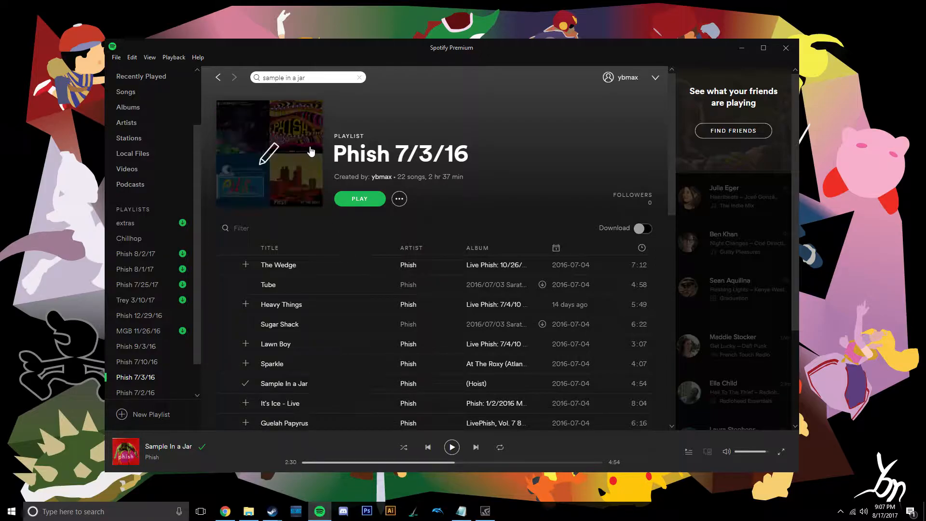
mouse_move(301, 264)
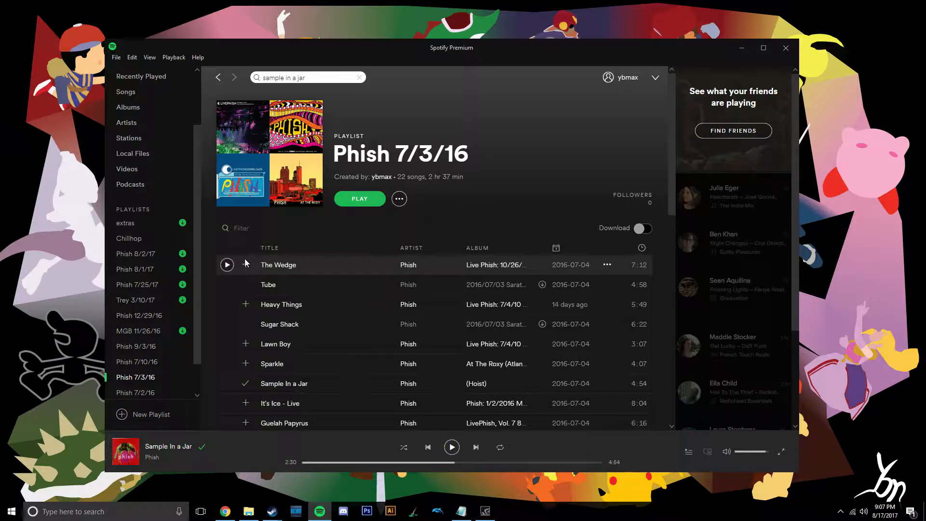
mouse_move(324, 283)
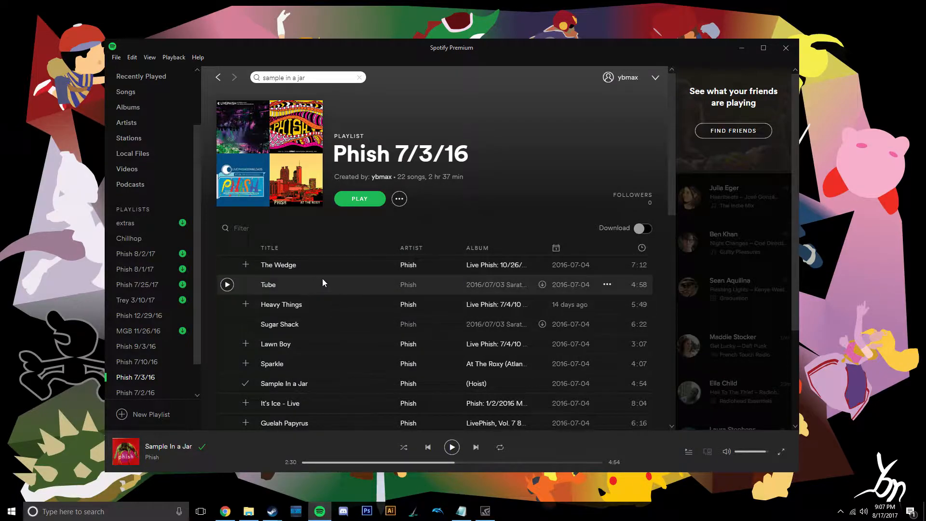
mouse_move(255, 264)
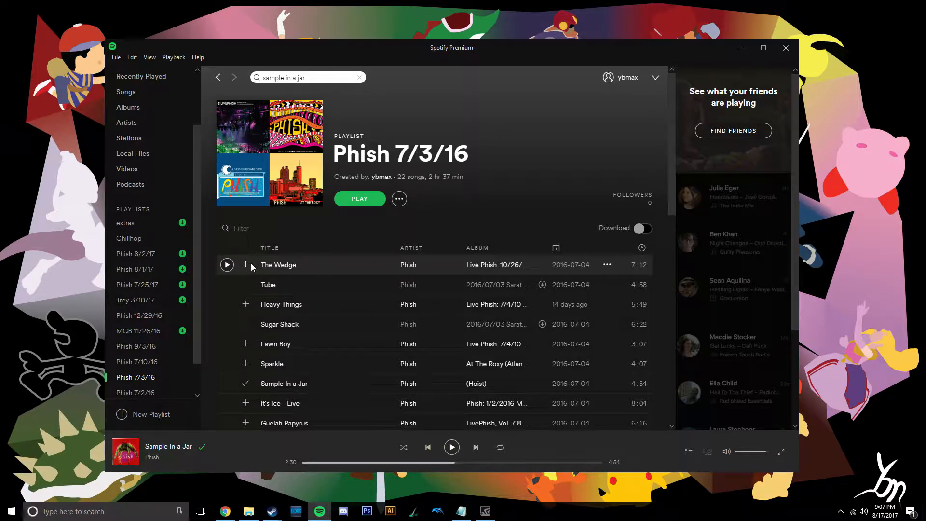
List the remaining short titles (Things, Lawn Boy, Sample) in Notepad and return to Spotify.
scroll("down", 3)
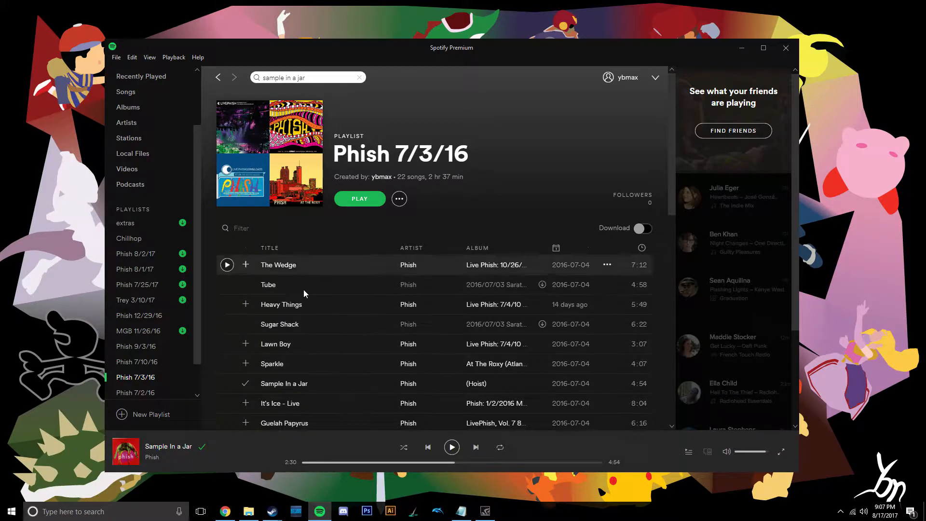
scroll("down", 3)
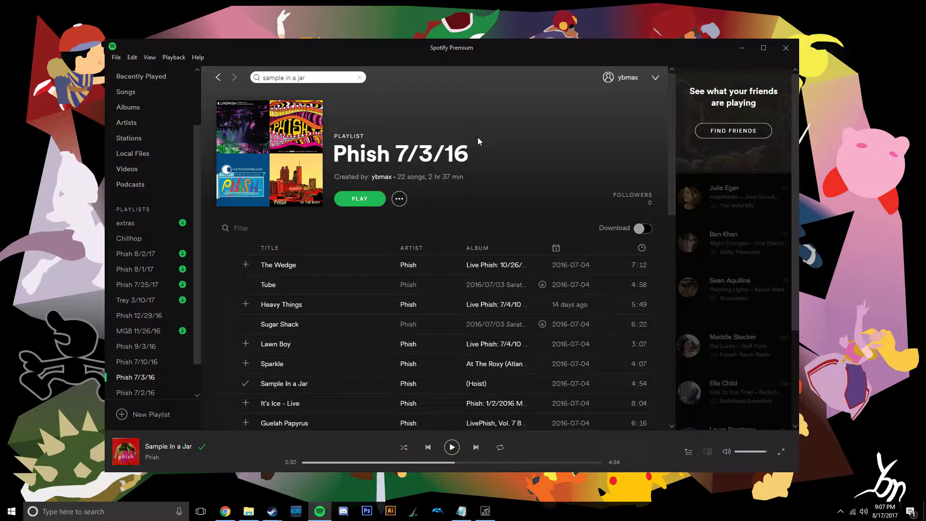
scroll("down", 3)
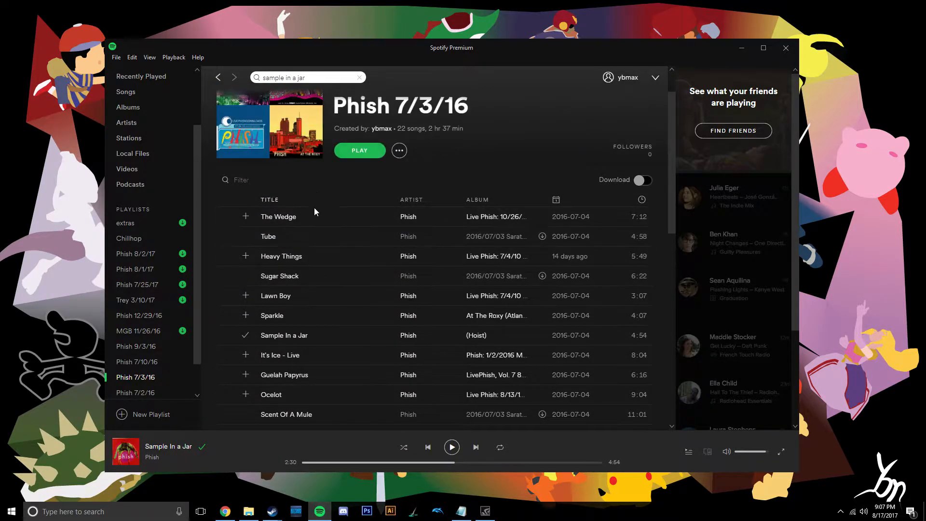
mouse_move(300, 216)
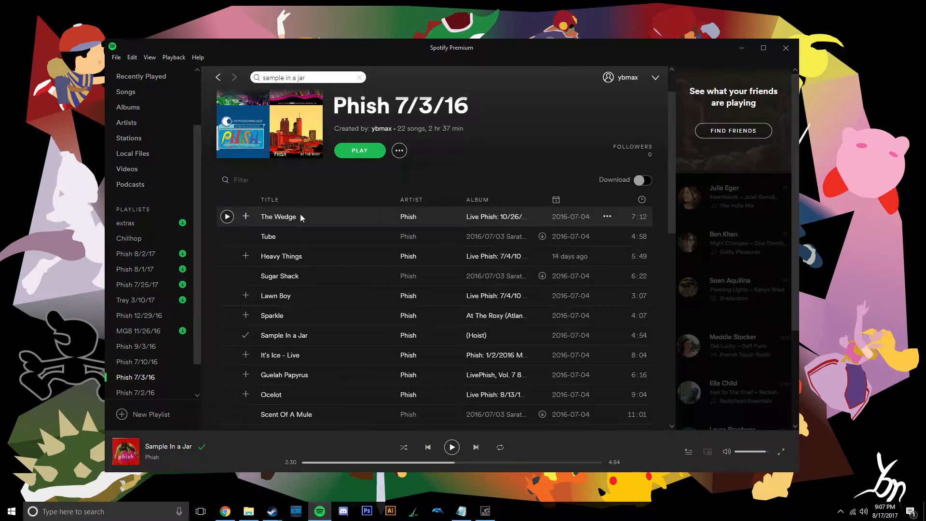
mouse_move(311, 282)
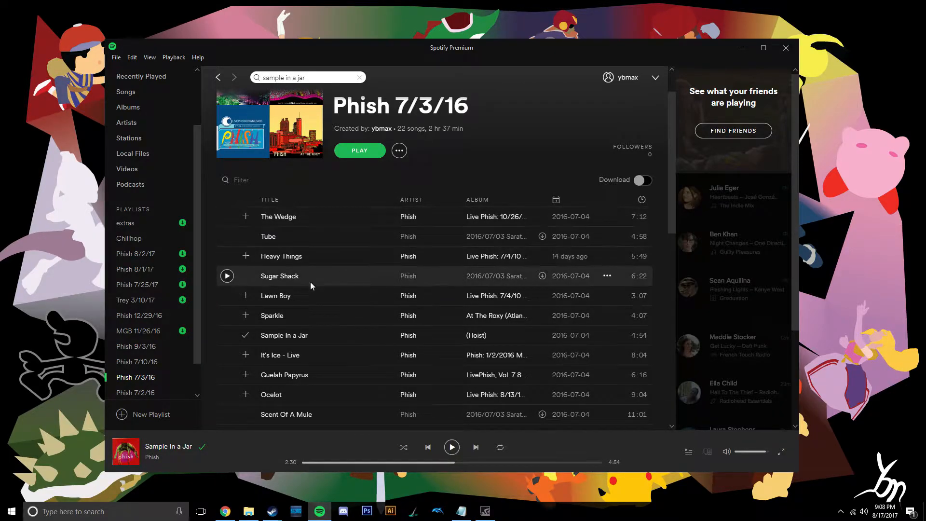
mouse_move(372, 302)
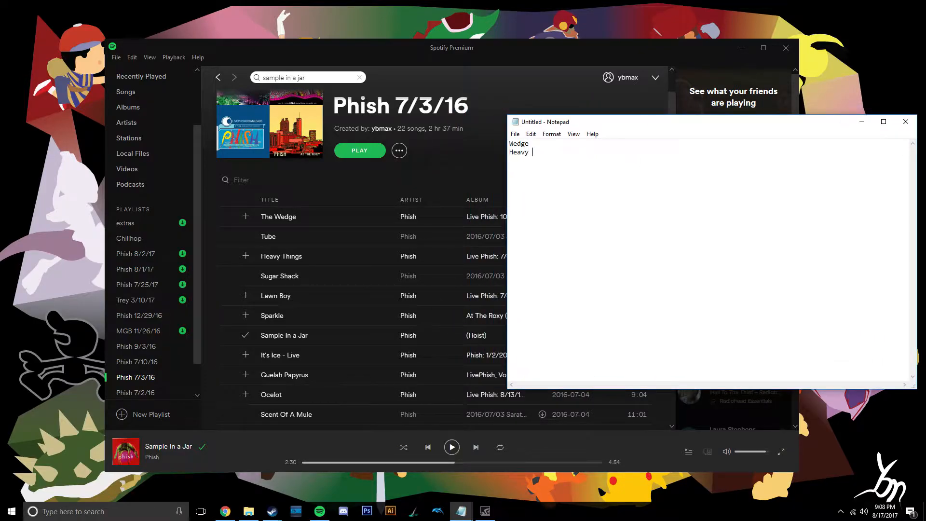
type("Things")
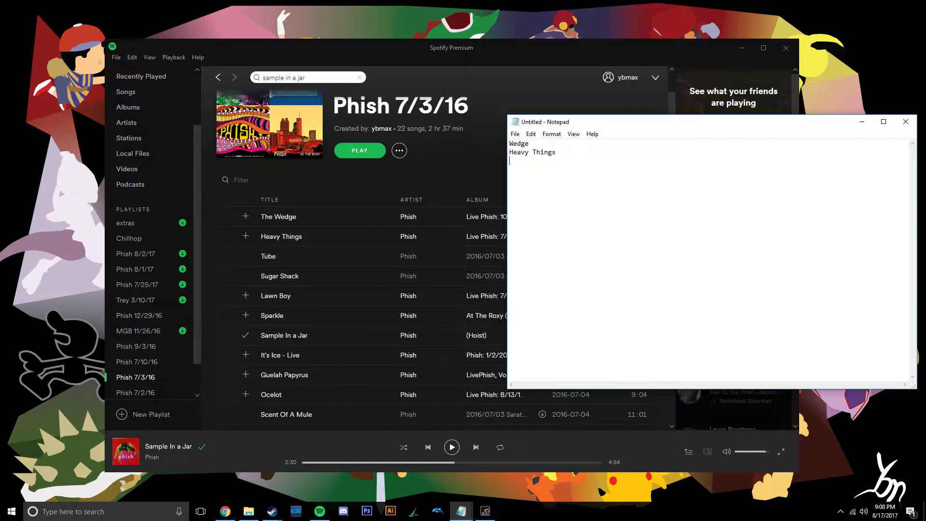
type("Lawn Boy")
type("Sparkle")
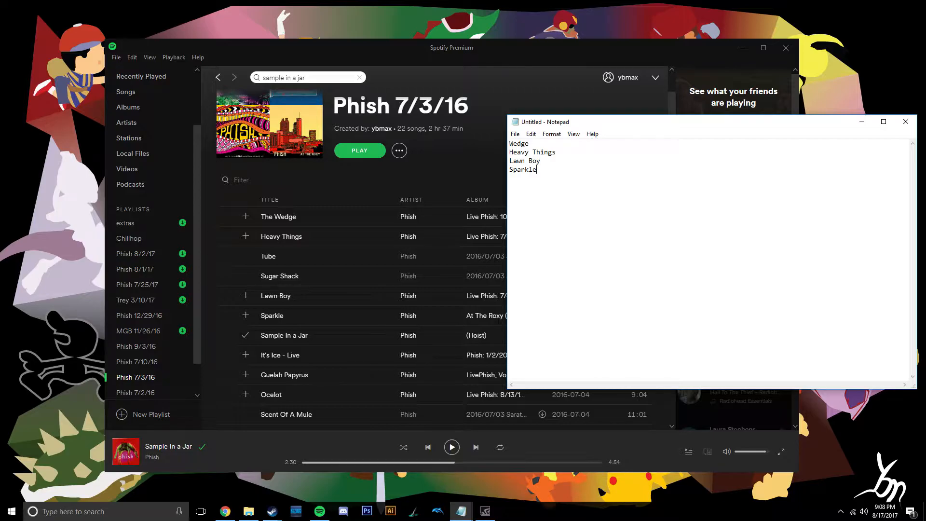
type("Sample")
type("R&R")
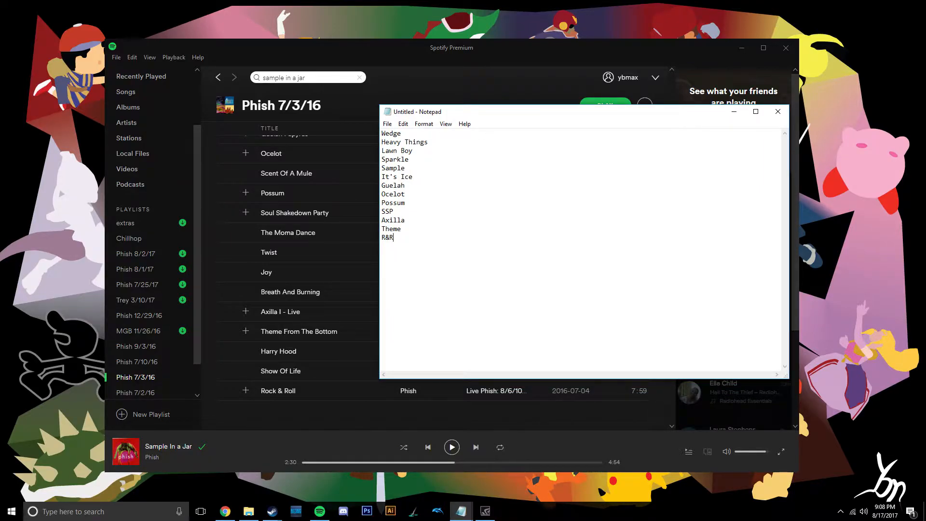
left_click(778, 112)
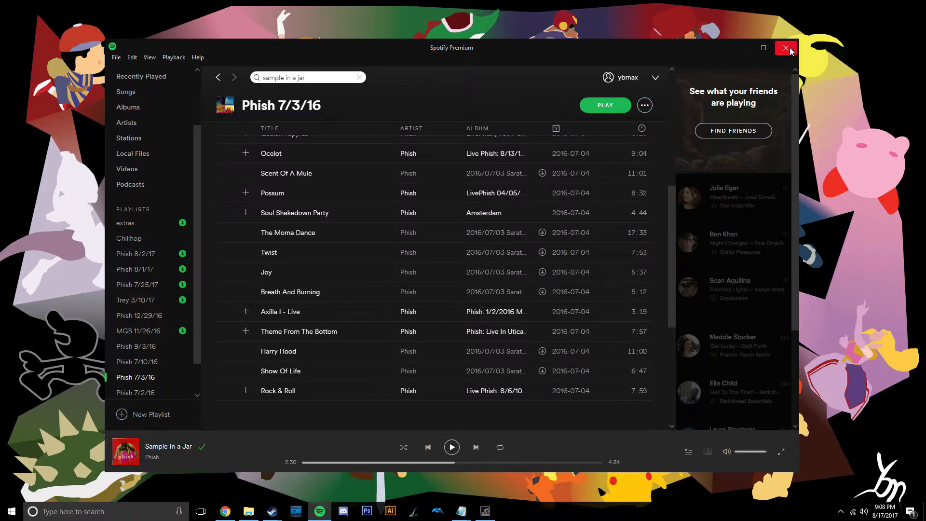
Close Spotify and copy all track files from the SPAC 7-3-16 folder.
left_click(785, 48)
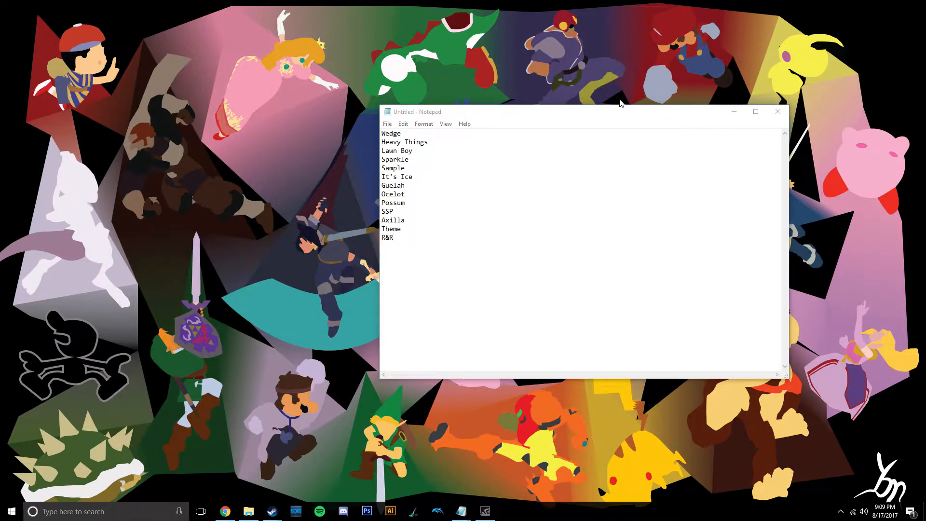
left_click(248, 511)
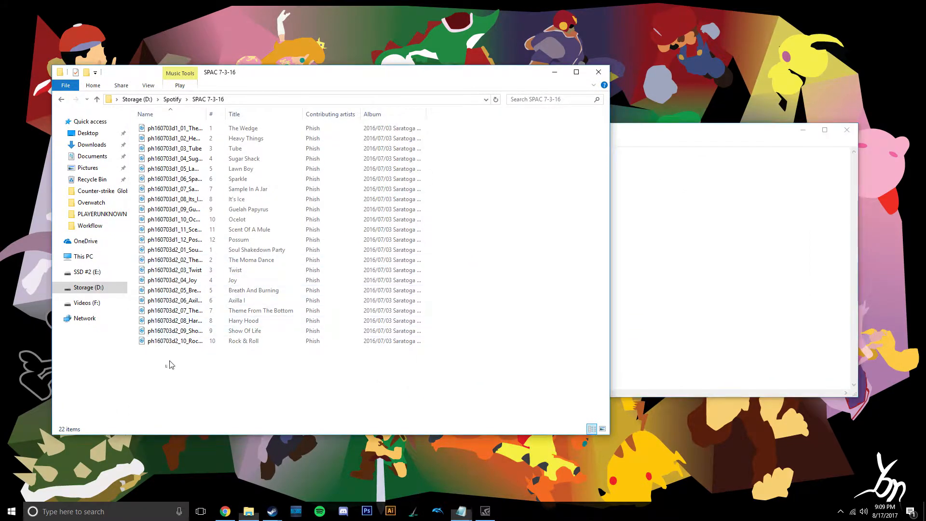
key("ctrl+a")
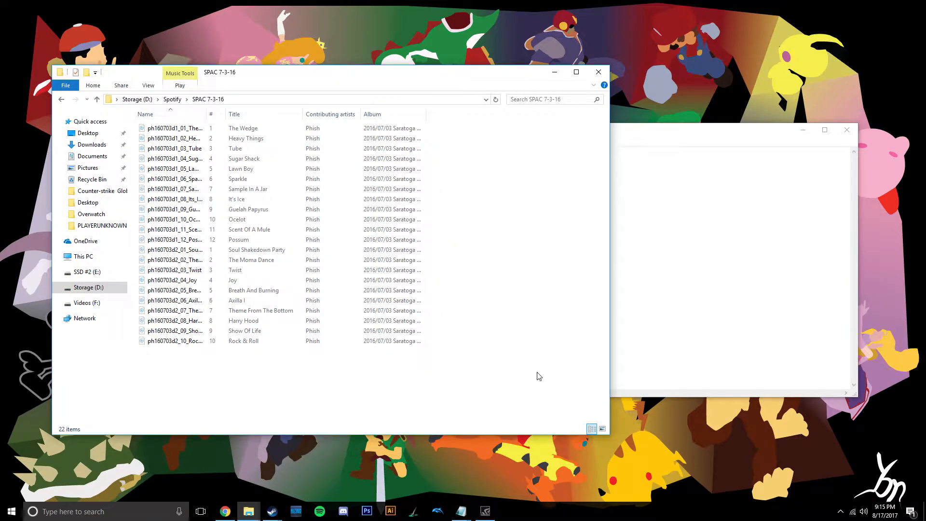
mouse_move(267, 270)
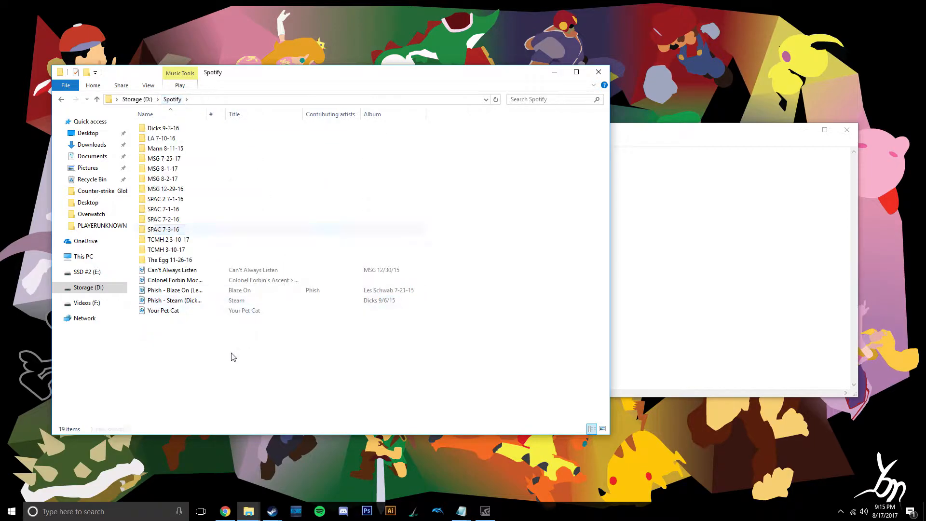
Create a new folder inside the Spotify folder and paste the copied tracks into it.
right_click(232, 357)
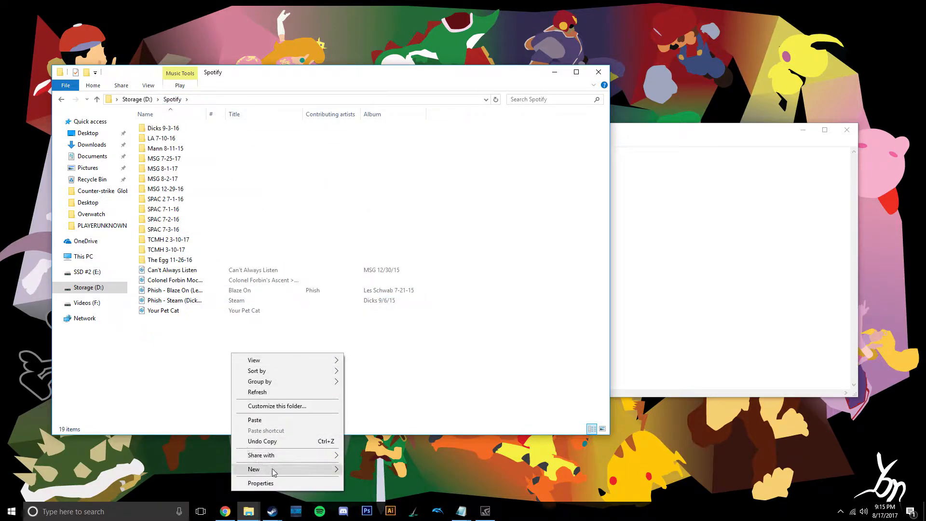
left_click(254, 469)
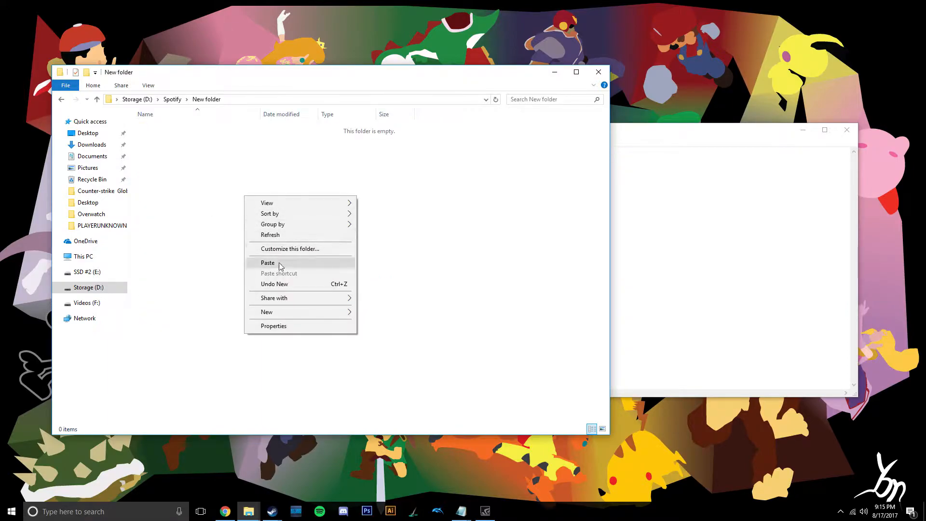
left_click(268, 263)
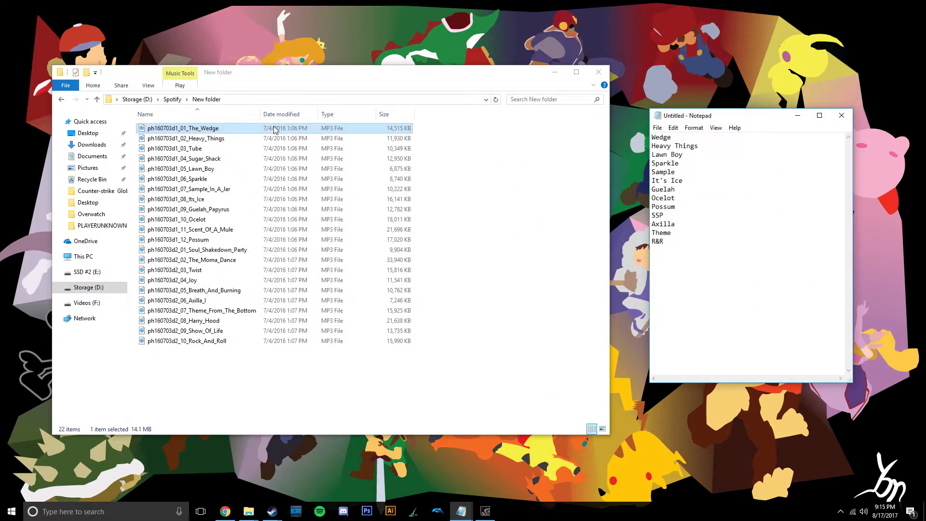
mouse_move(214, 129)
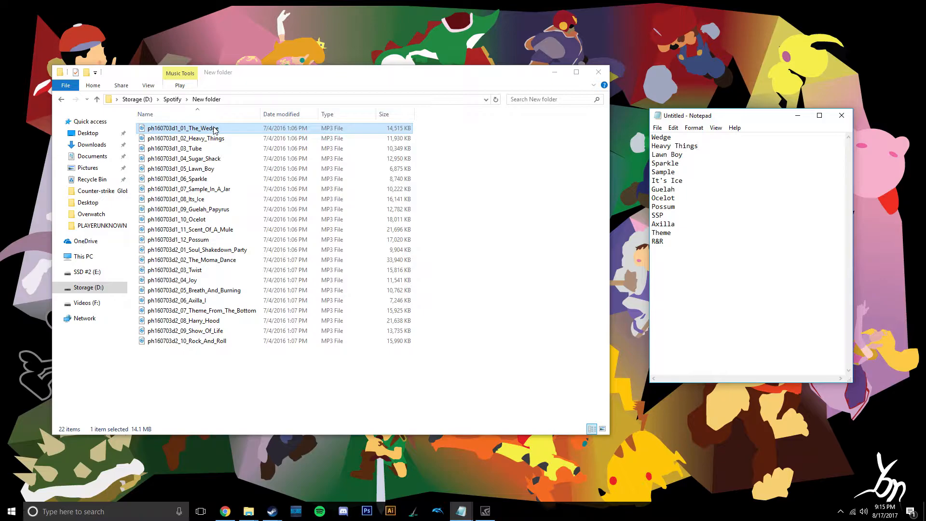
Retitle The Wedge track's metadata to 'The Wedge 1' via its Properties details.
right_click(202, 129)
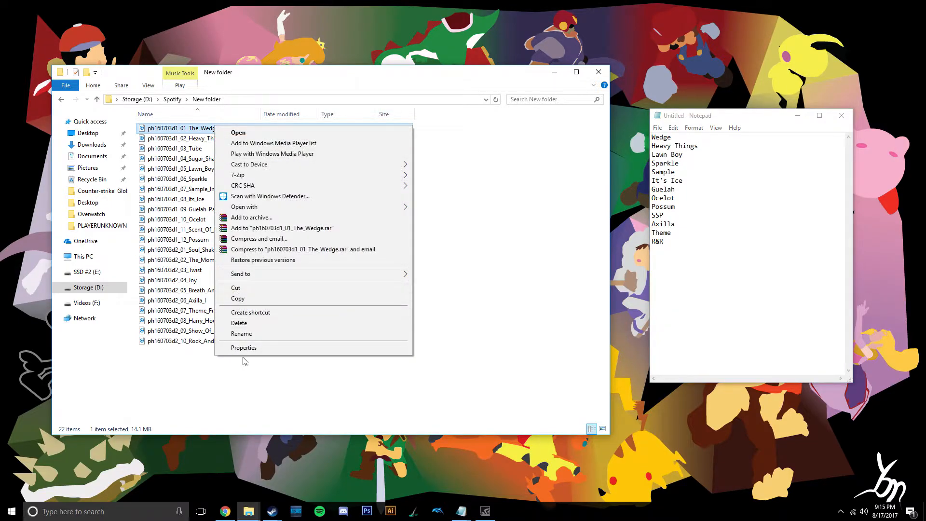
mouse_move(268, 355)
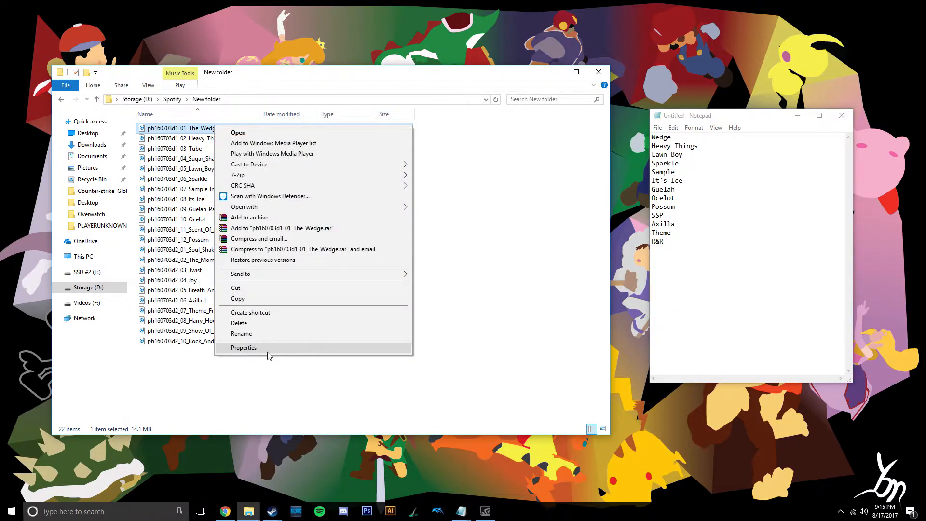
mouse_move(288, 308)
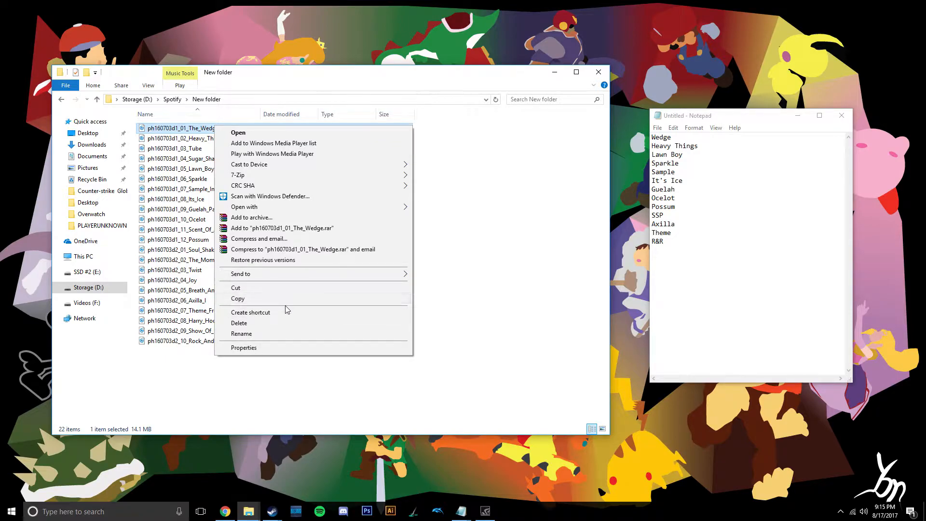
left_click(244, 348)
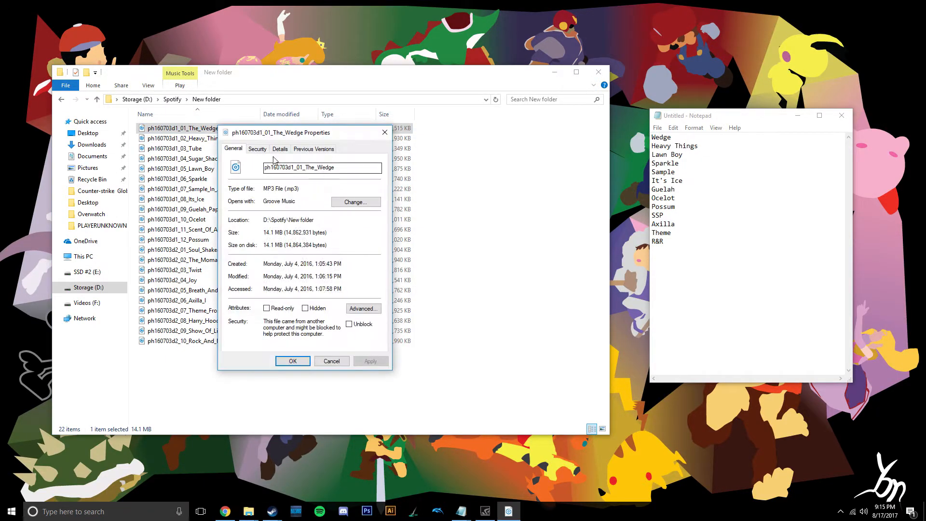
left_click(279, 149)
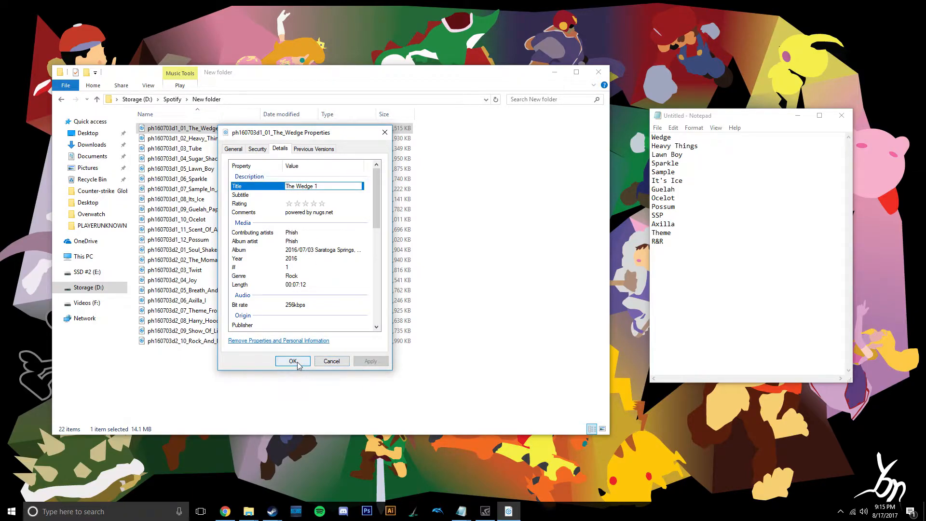
left_click(292, 361)
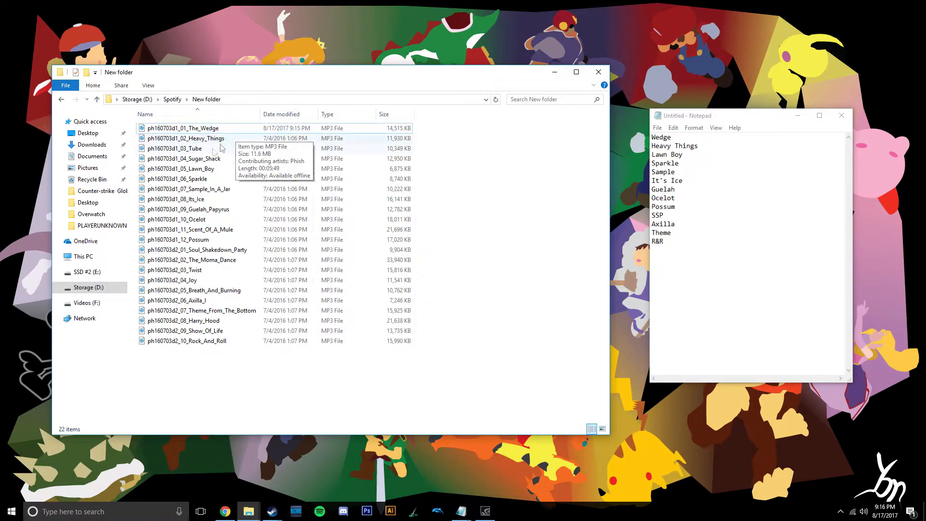
mouse_move(174, 76)
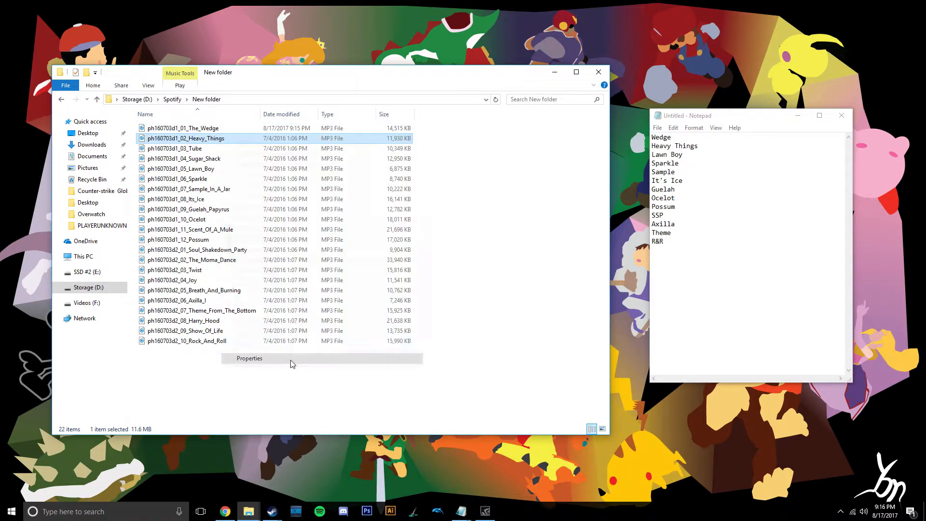
Retitle Heavy Things to 'Heavy Things 1' the same way, then return to Spotify.
left_click(249, 358)
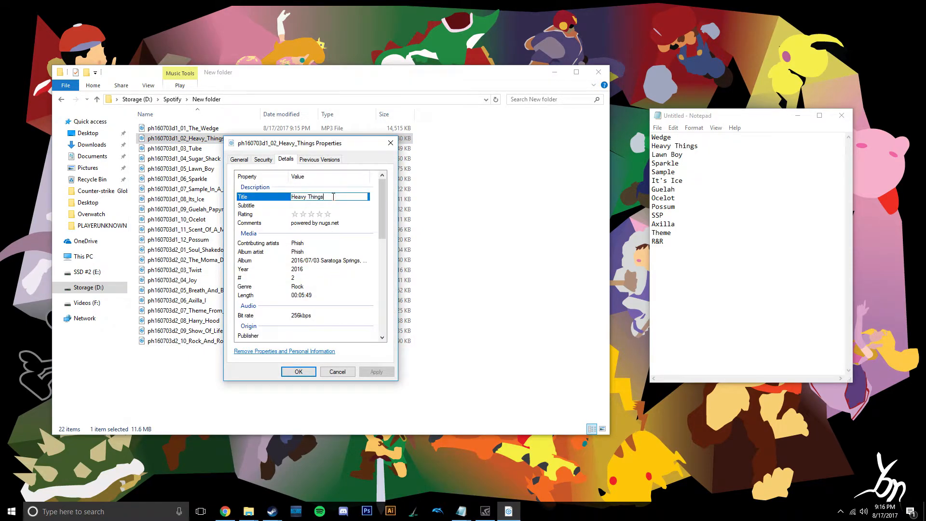
left_click(299, 371)
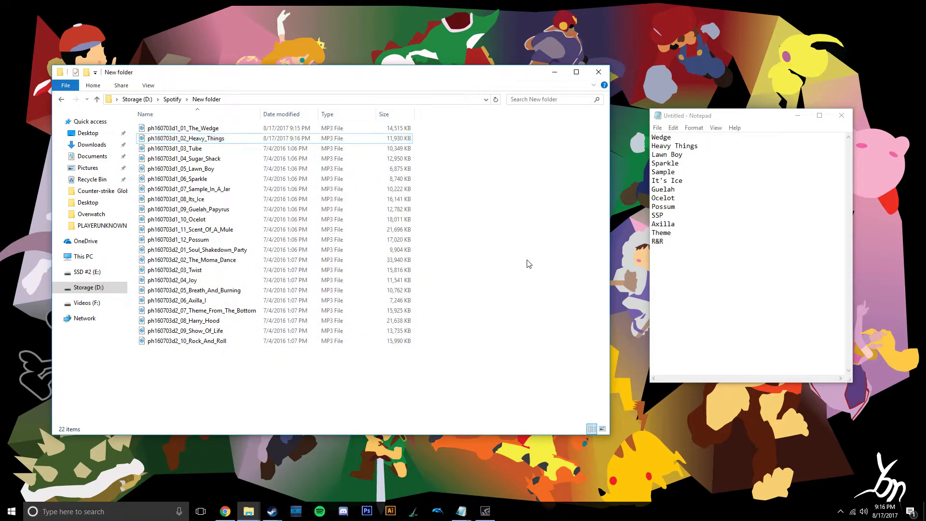
mouse_move(198, 169)
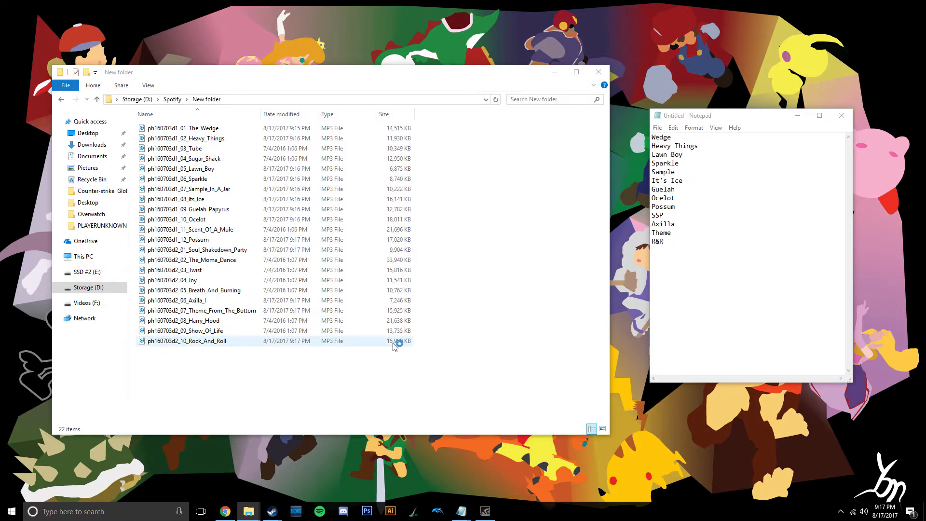
left_click(319, 511)
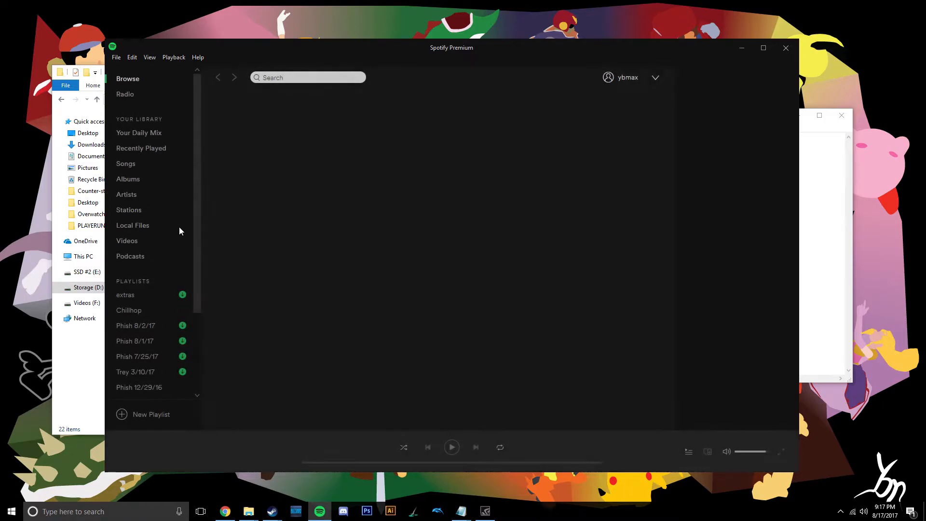
Show Local Files and scroll to The Wedge 1 and Heavy Things 1 beside the originals.
left_click(133, 225)
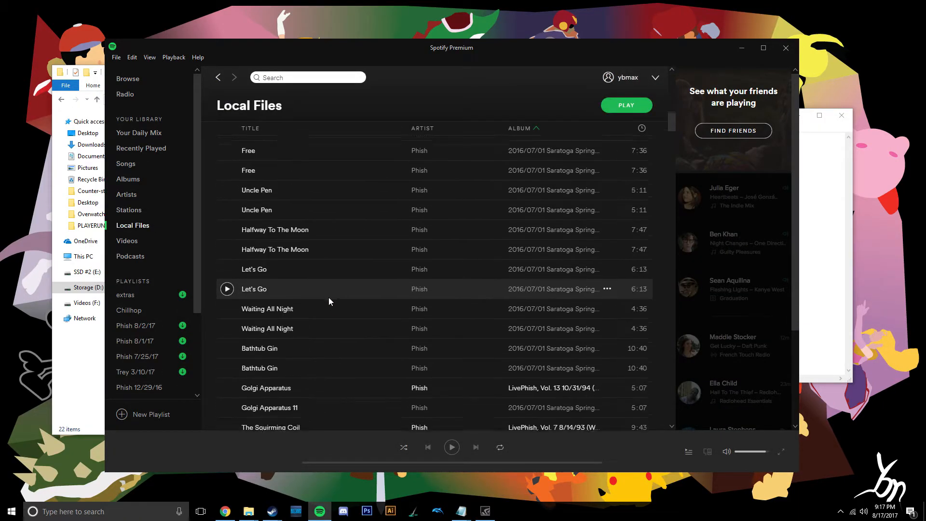
scroll("down", 3)
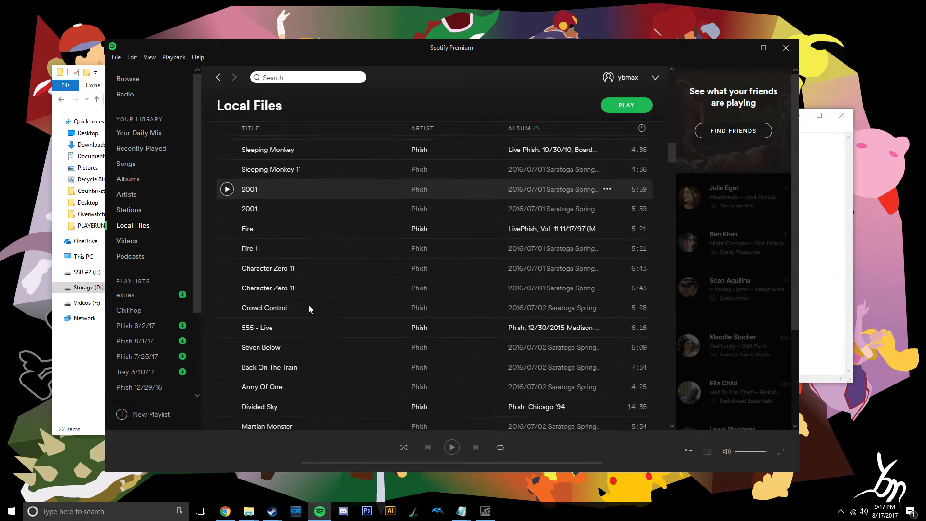
scroll("down", 3)
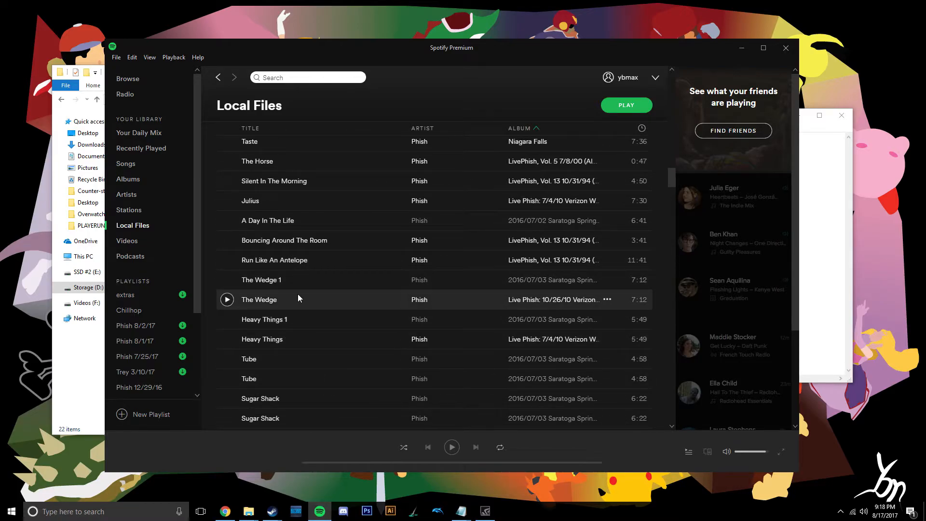
mouse_move(385, 294)
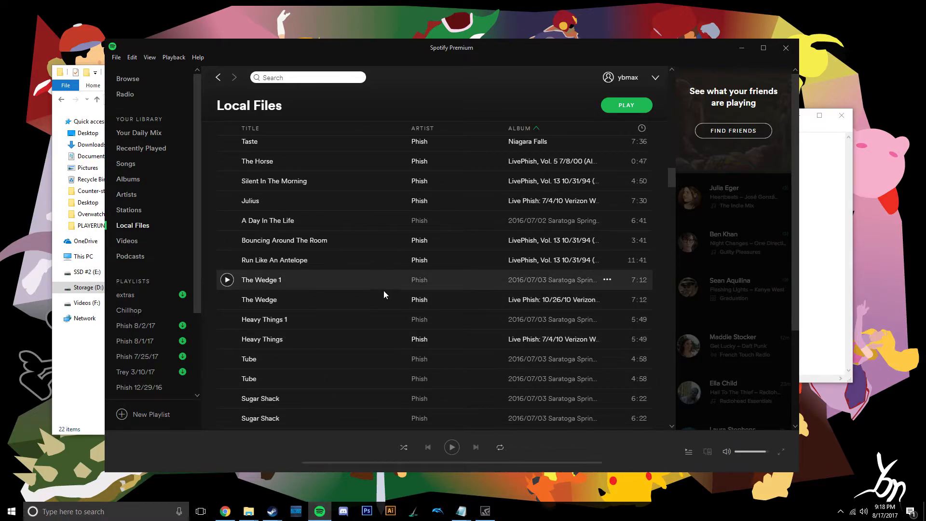
mouse_move(334, 360)
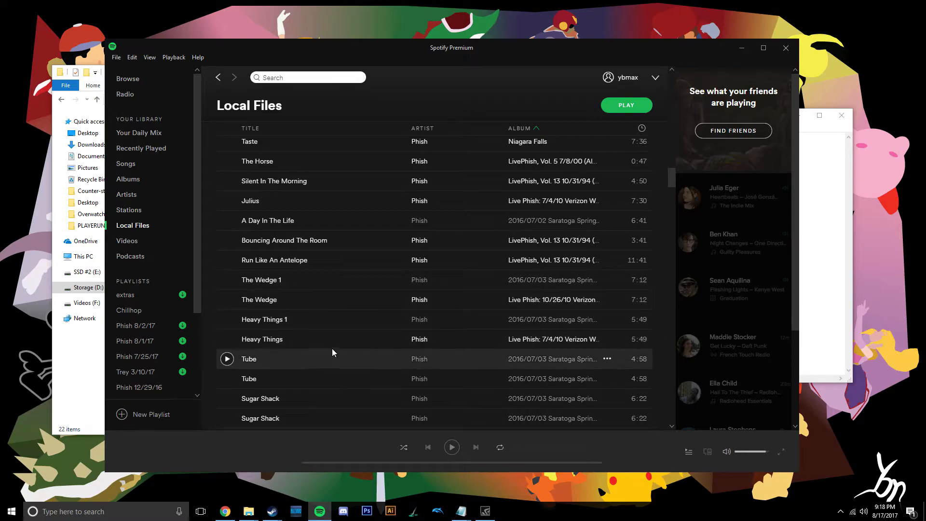
mouse_move(457, 340)
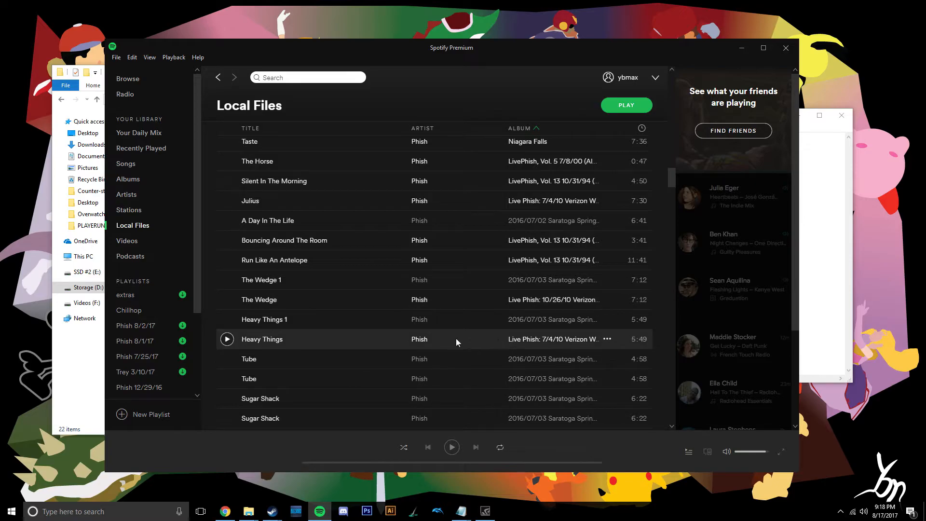
mouse_move(364, 291)
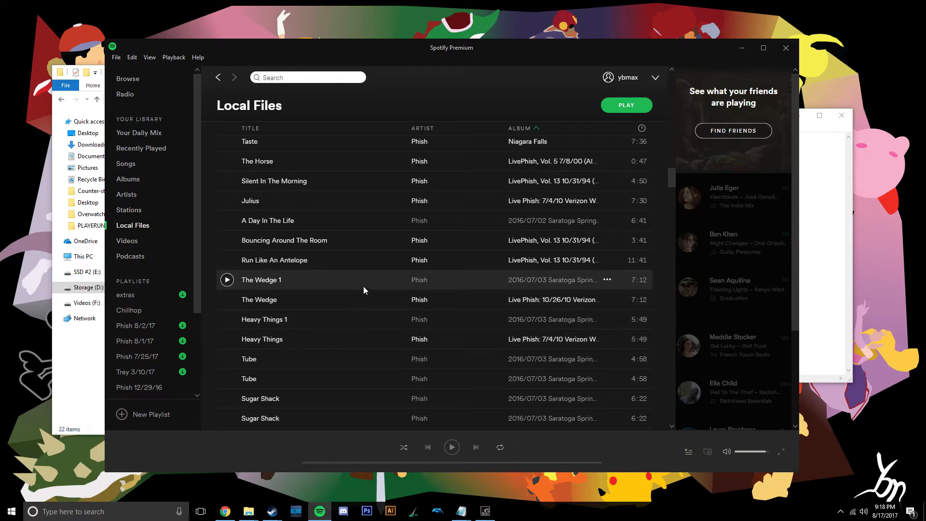
mouse_move(282, 316)
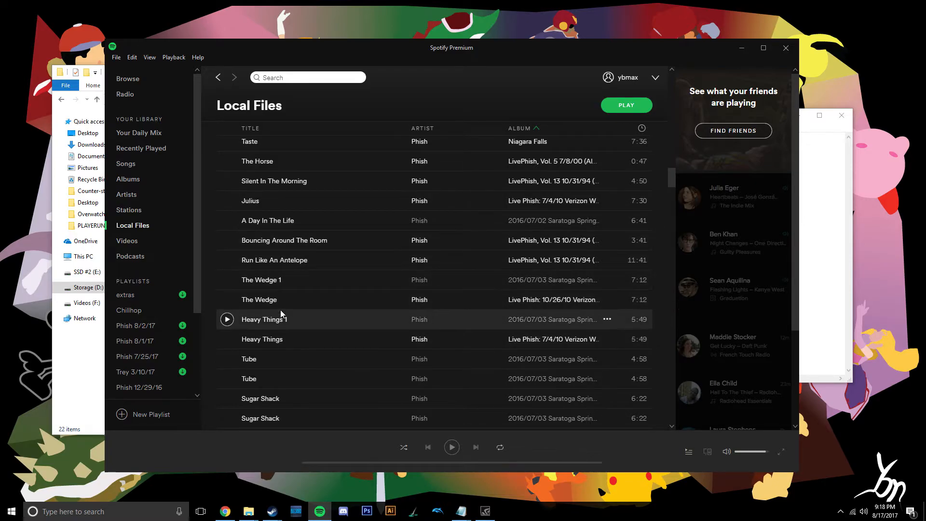
mouse_move(279, 280)
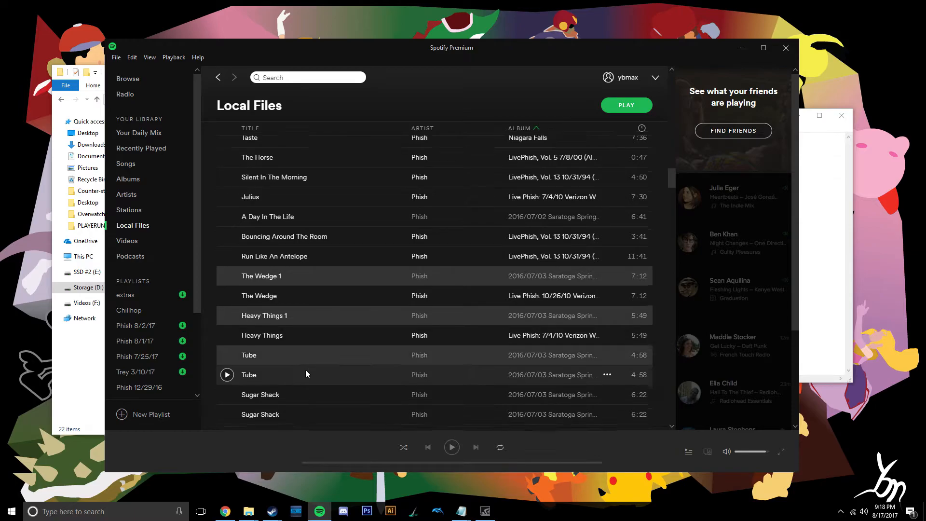
scroll("down", 3)
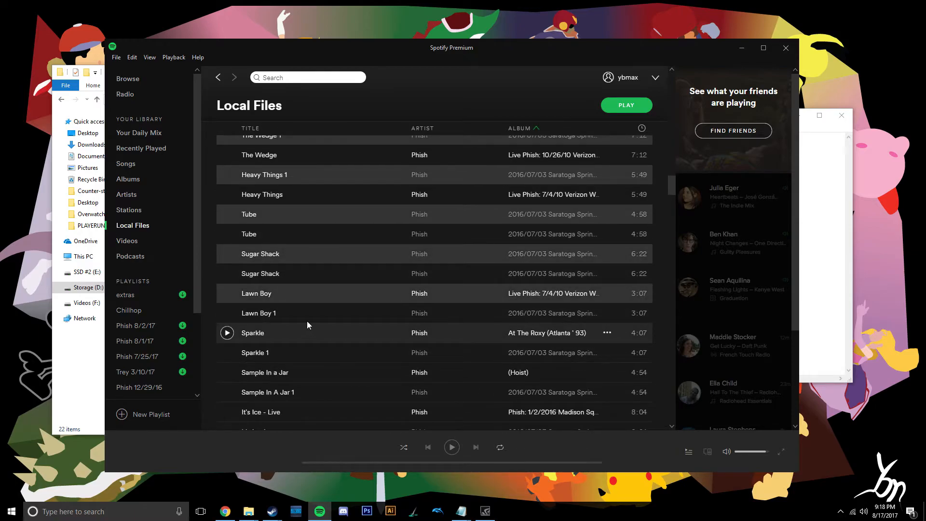
mouse_move(276, 316)
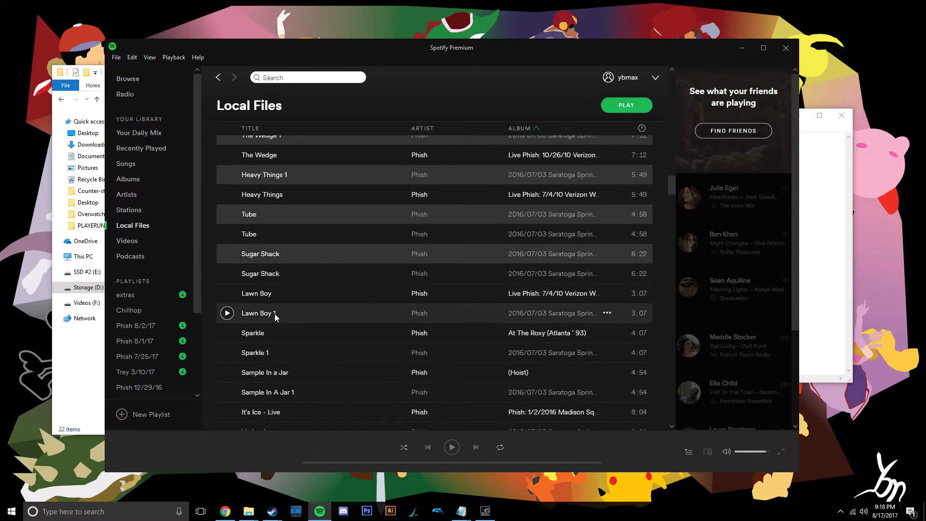
scroll("down", 3)
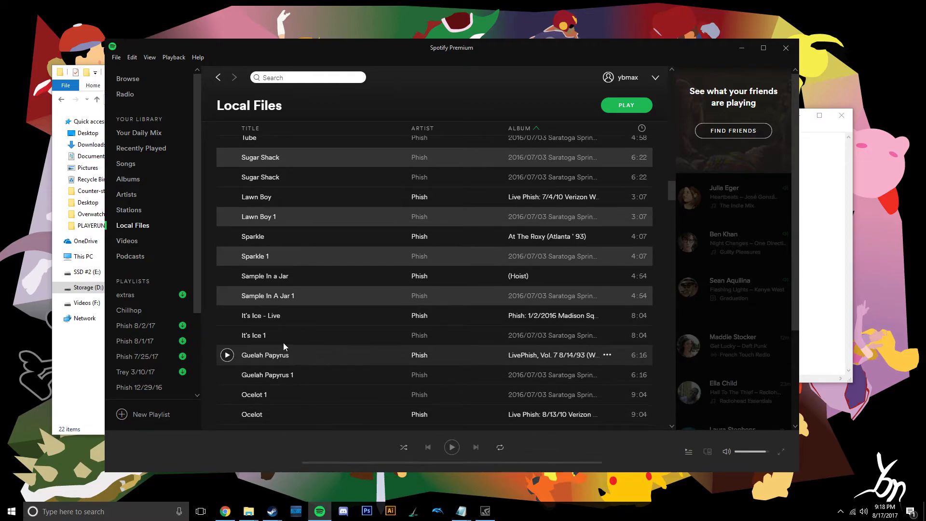
scroll("down", 3)
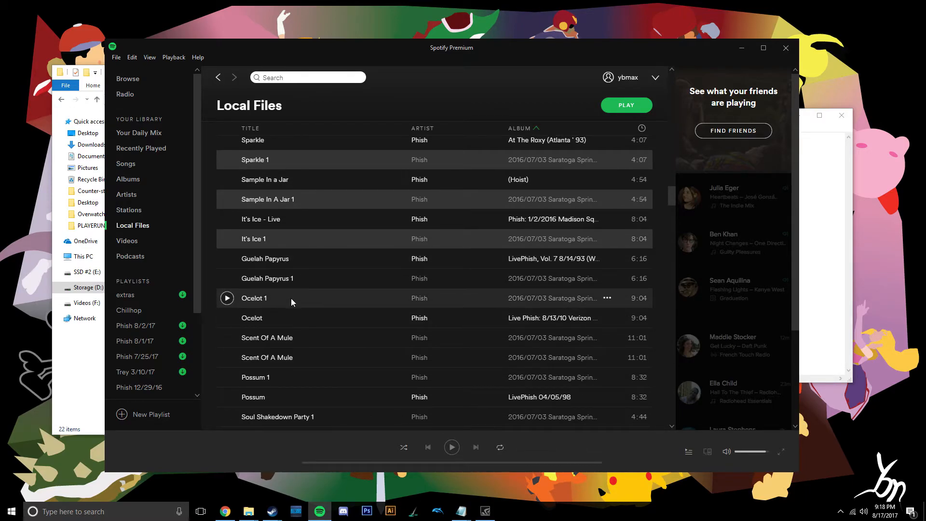
mouse_move(280, 344)
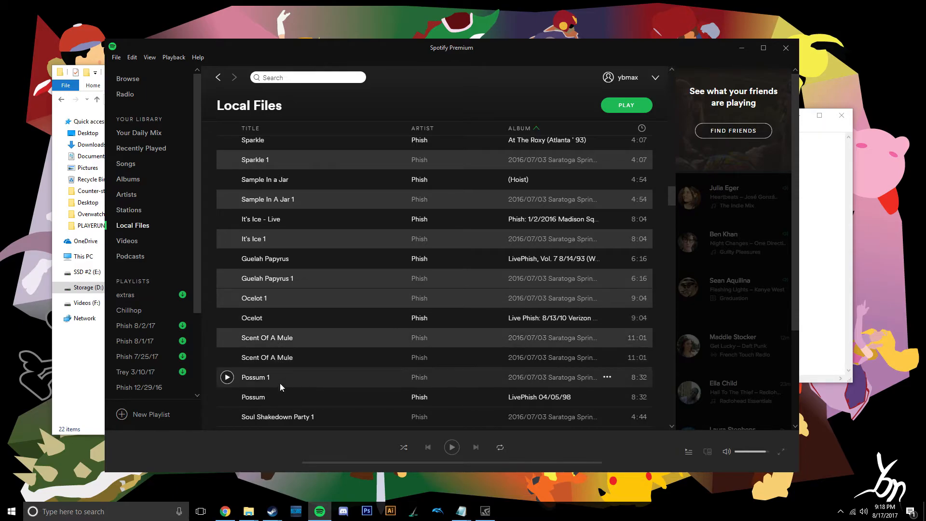
scroll("down", 3)
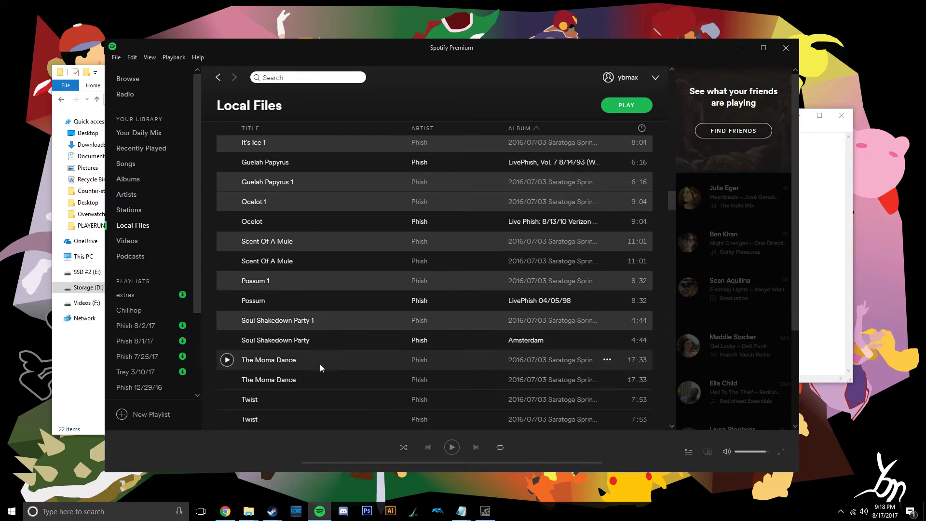
scroll("down", 3)
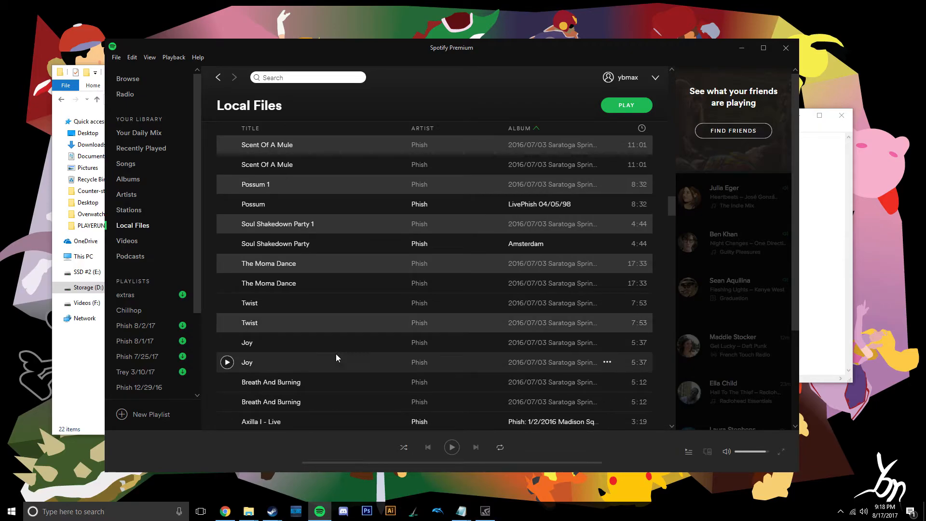
scroll("down", 3)
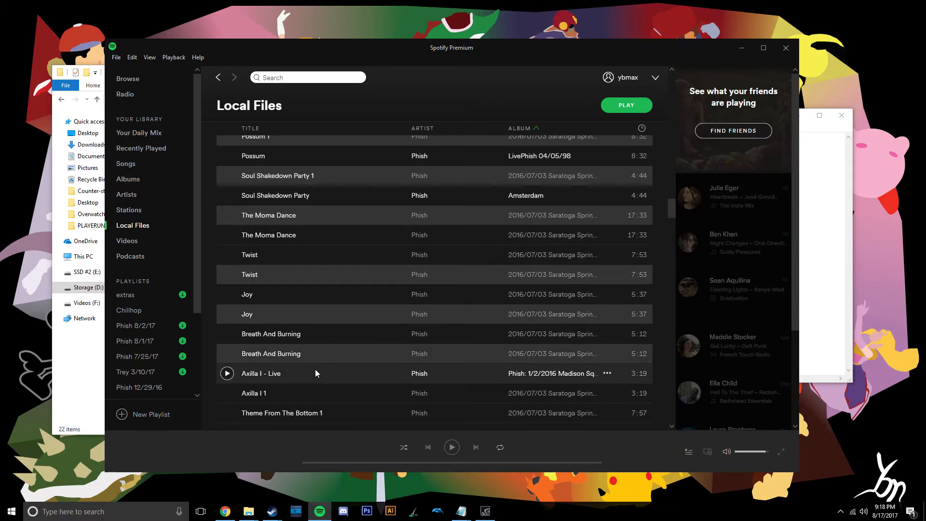
scroll("down", 3)
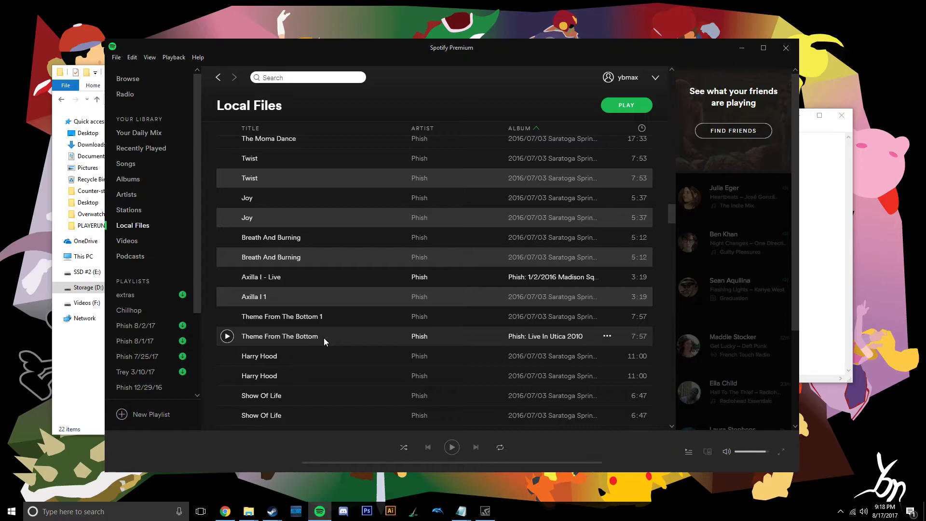
mouse_move(322, 382)
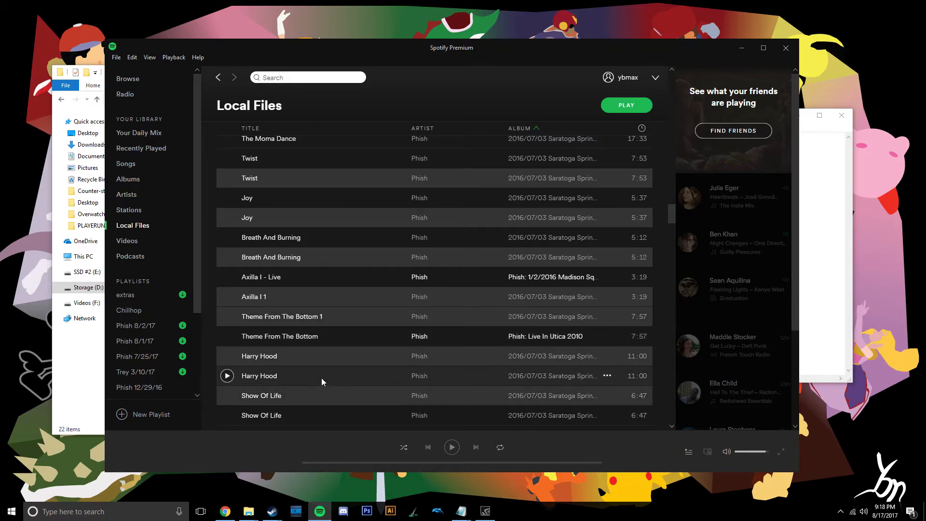
scroll("down", 3)
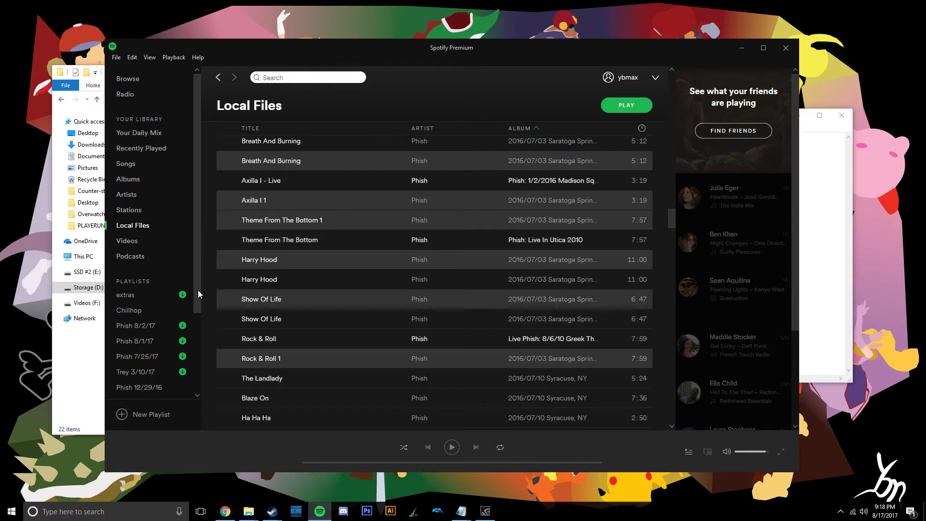
scroll("down", 3)
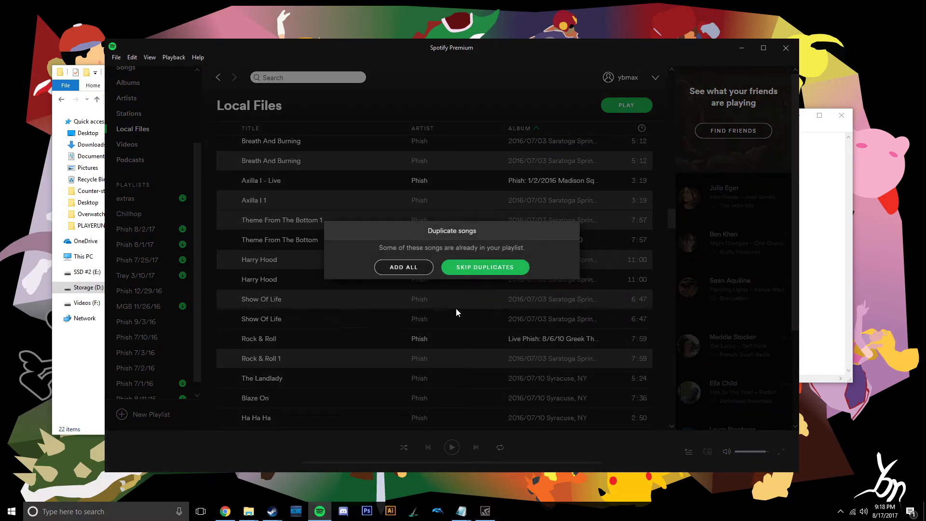
mouse_move(404, 273)
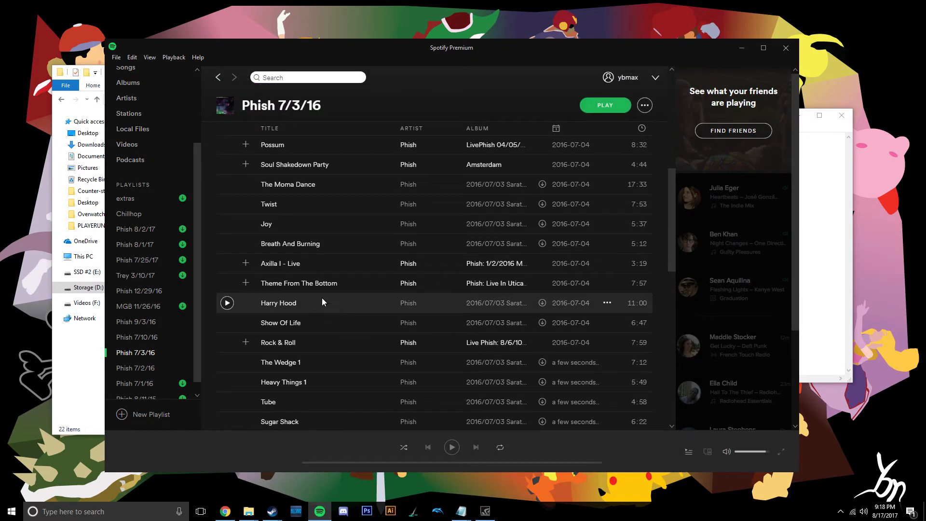
mouse_move(330, 350)
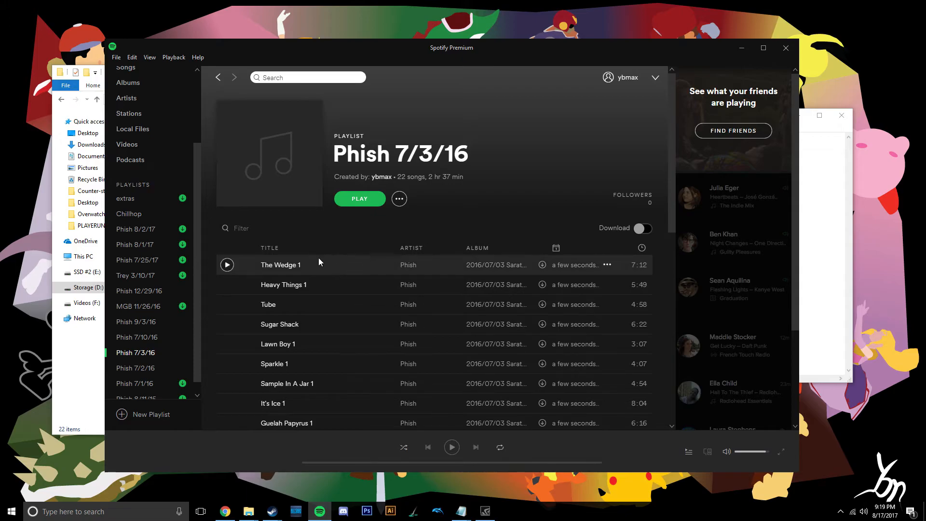
mouse_move(299, 272)
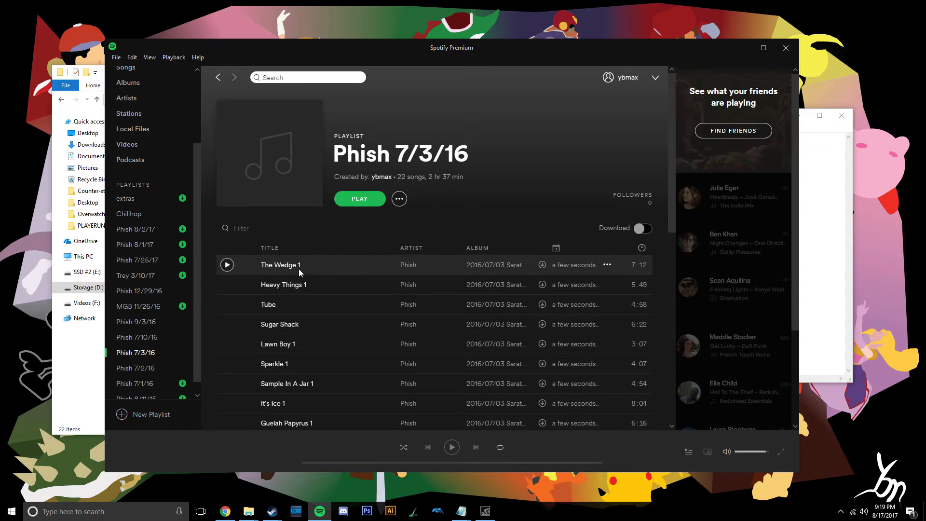
mouse_move(293, 263)
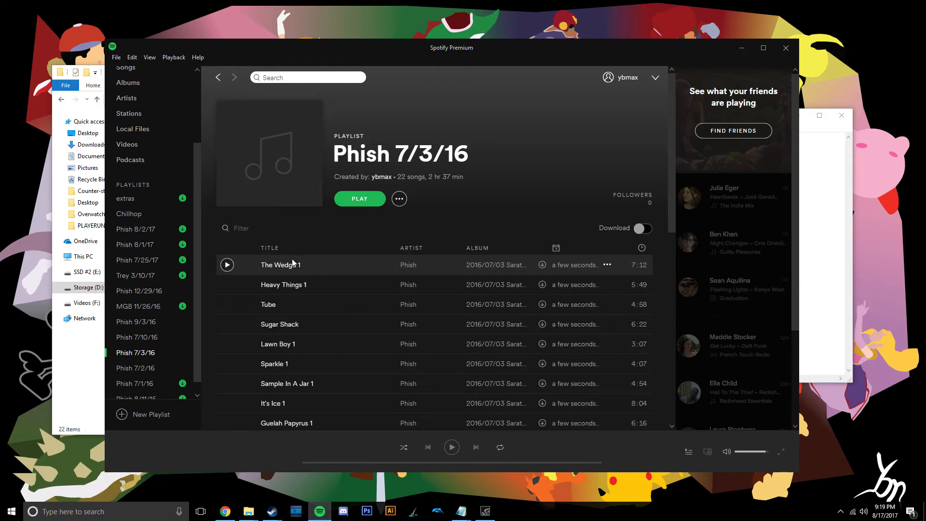
mouse_move(356, 263)
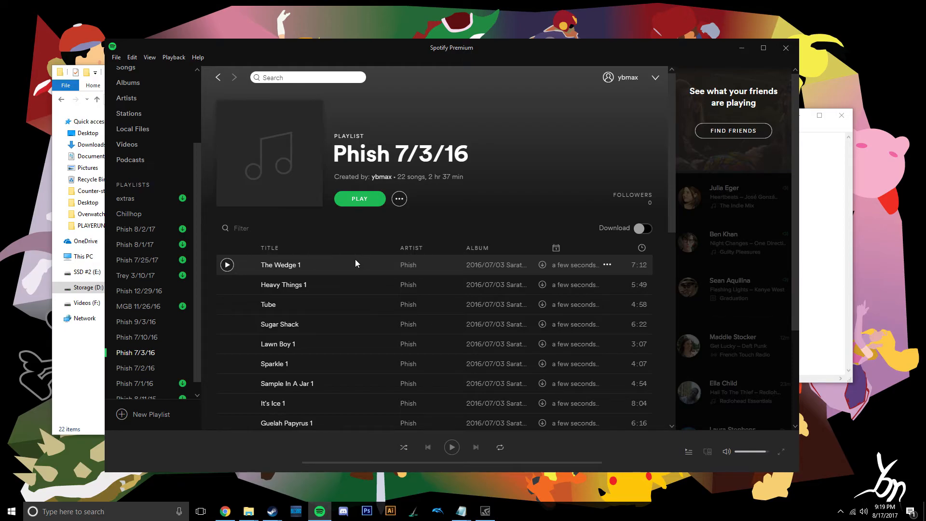
mouse_move(421, 131)
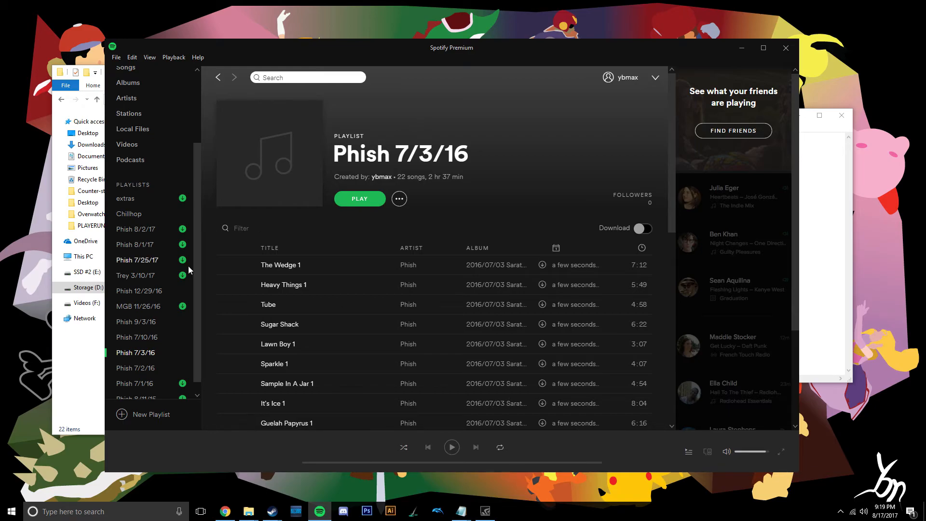
Open Phish 7/25/17 and scroll its 14 tracks, Sample In A Jar to Lawn Boy II.
left_click(137, 260)
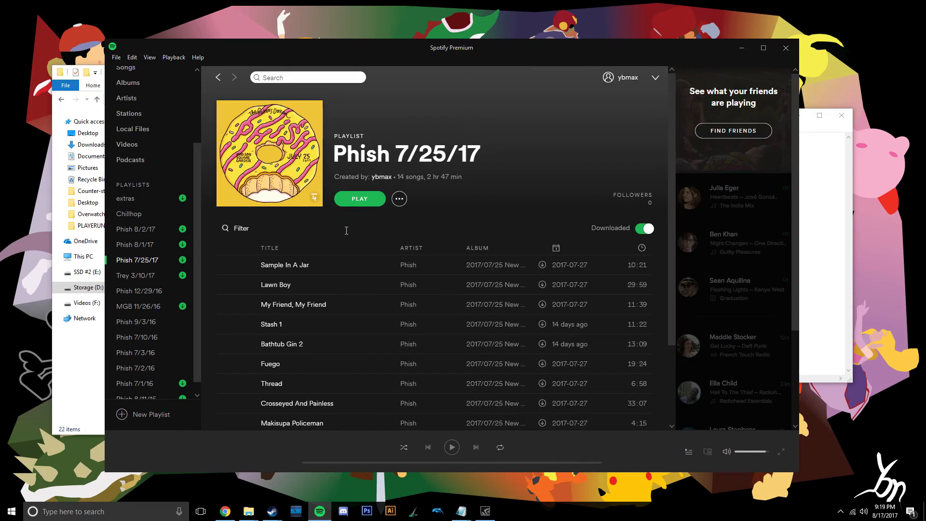
scroll("down", 3)
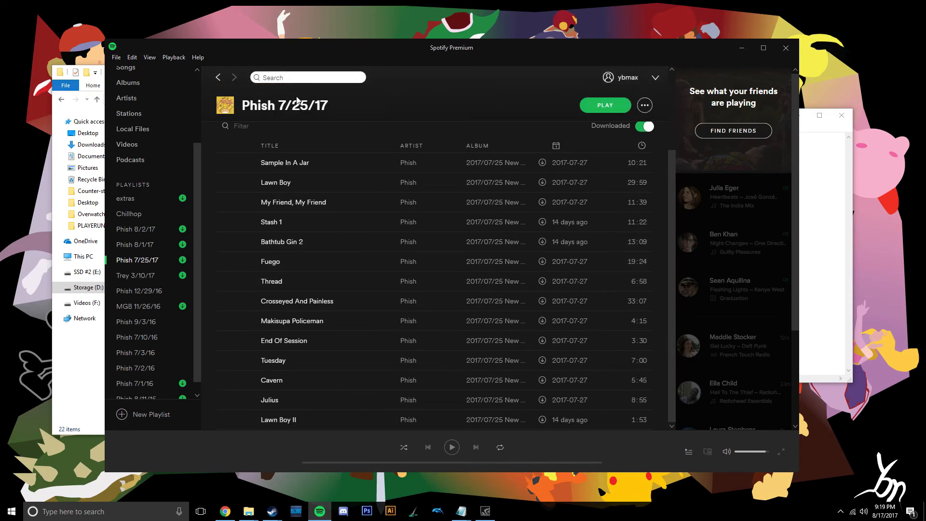
mouse_move(305, 432)
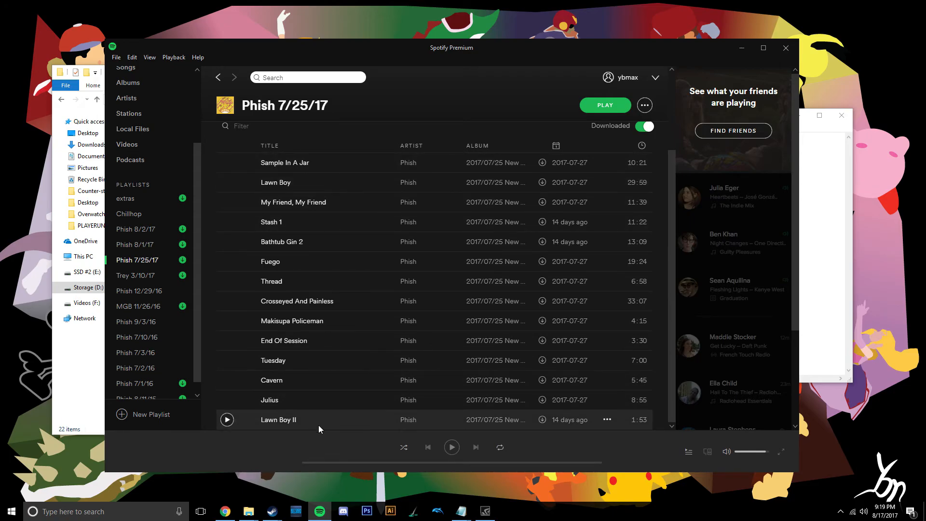
mouse_move(392, 234)
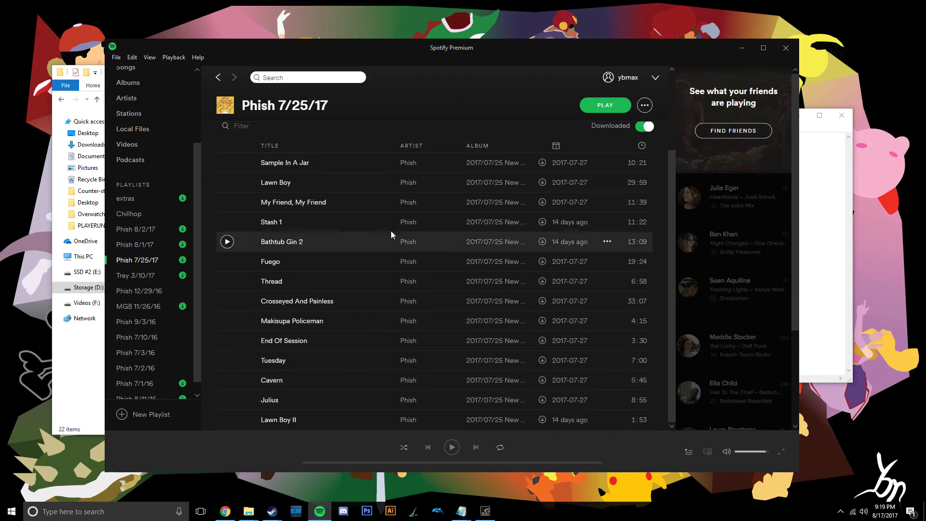
mouse_move(311, 301)
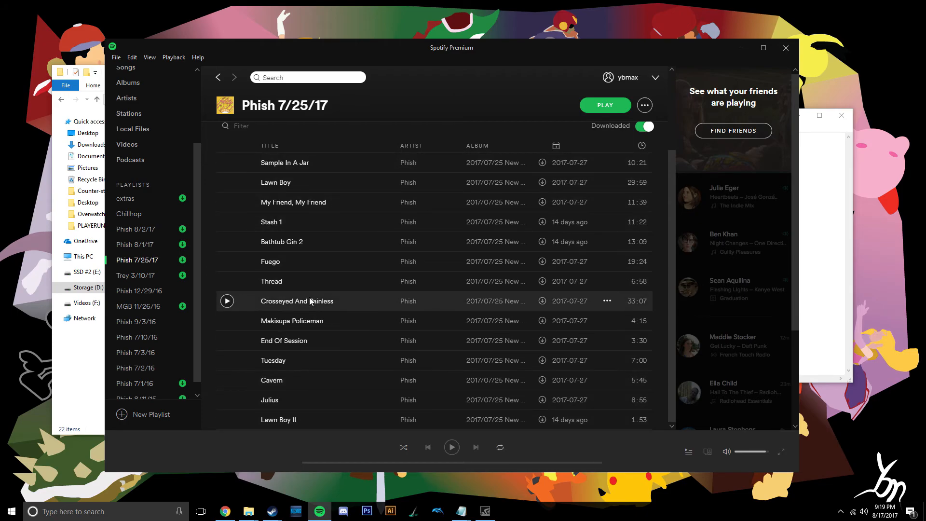
mouse_move(327, 256)
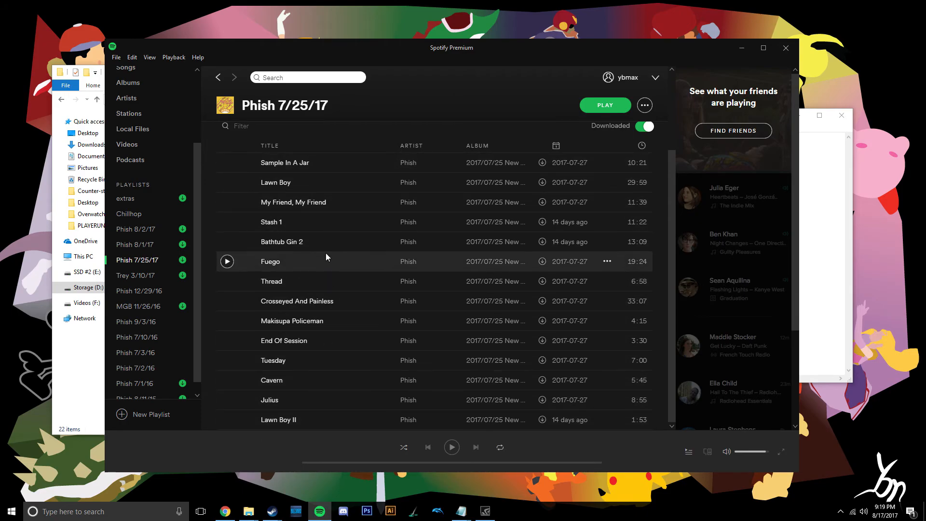
mouse_move(309, 187)
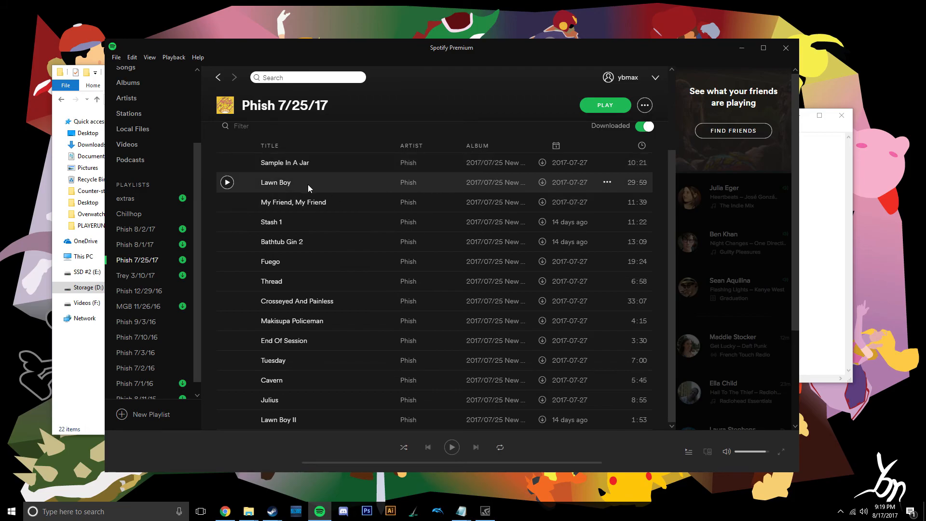
mouse_move(386, 429)
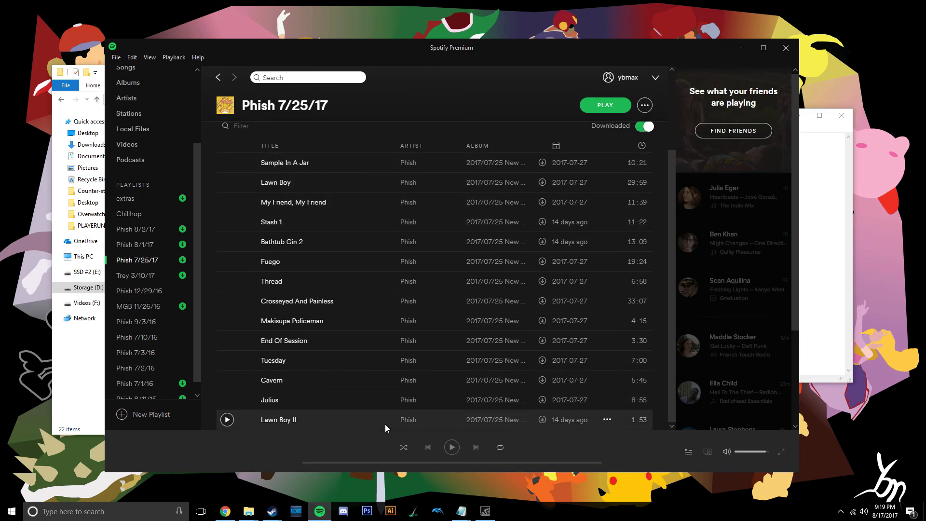
mouse_move(295, 424)
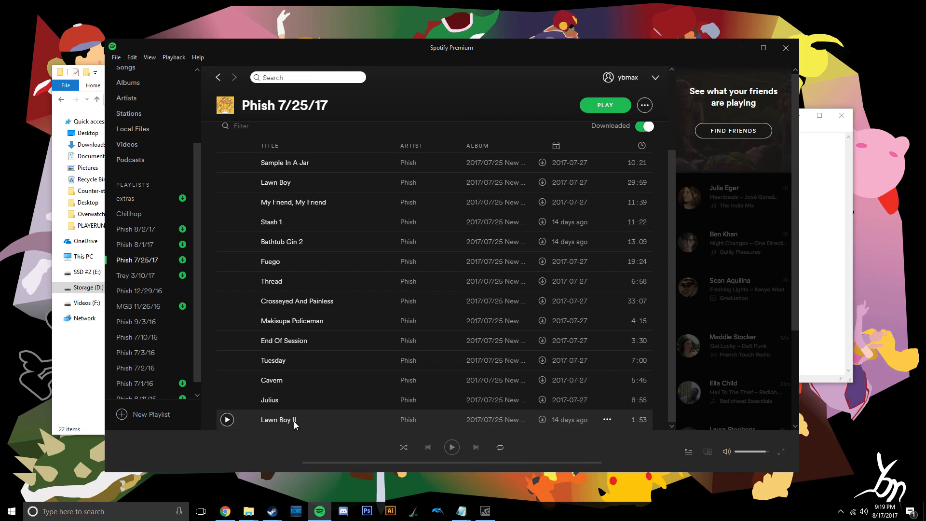
mouse_move(295, 162)
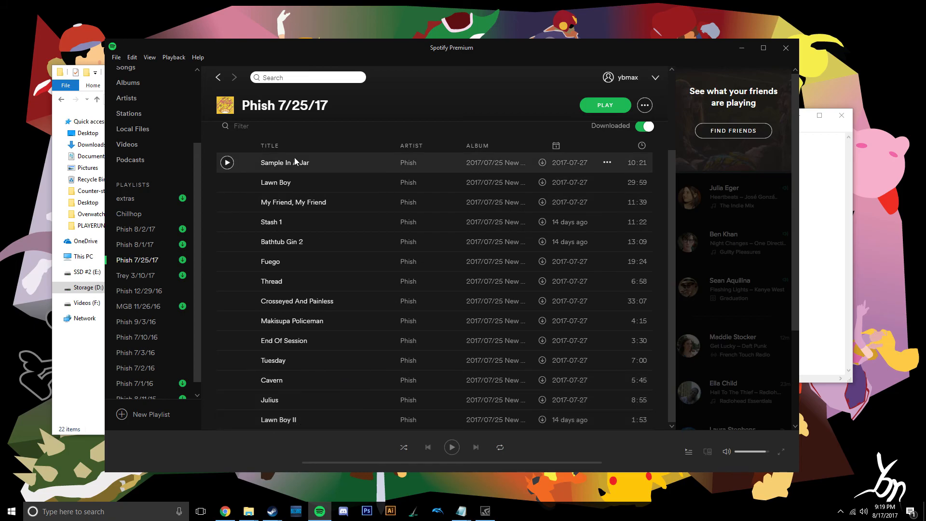
mouse_move(501, 194)
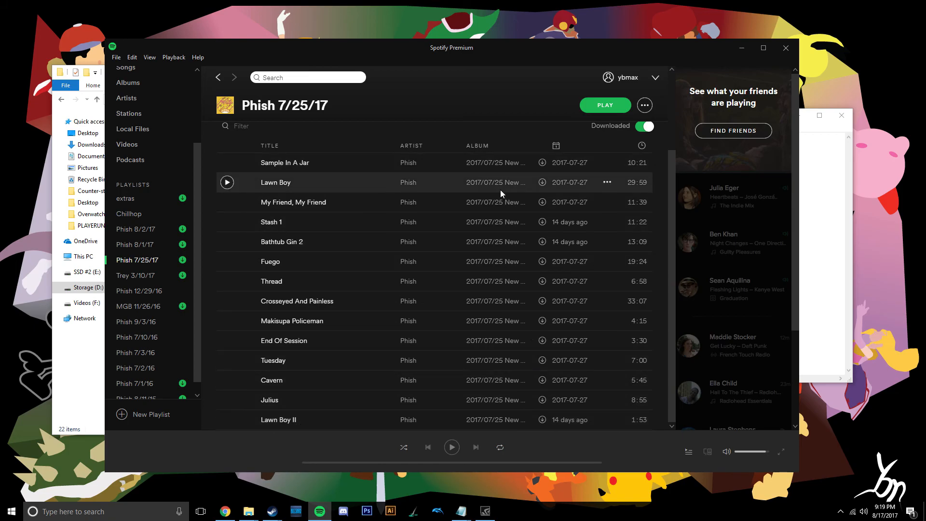